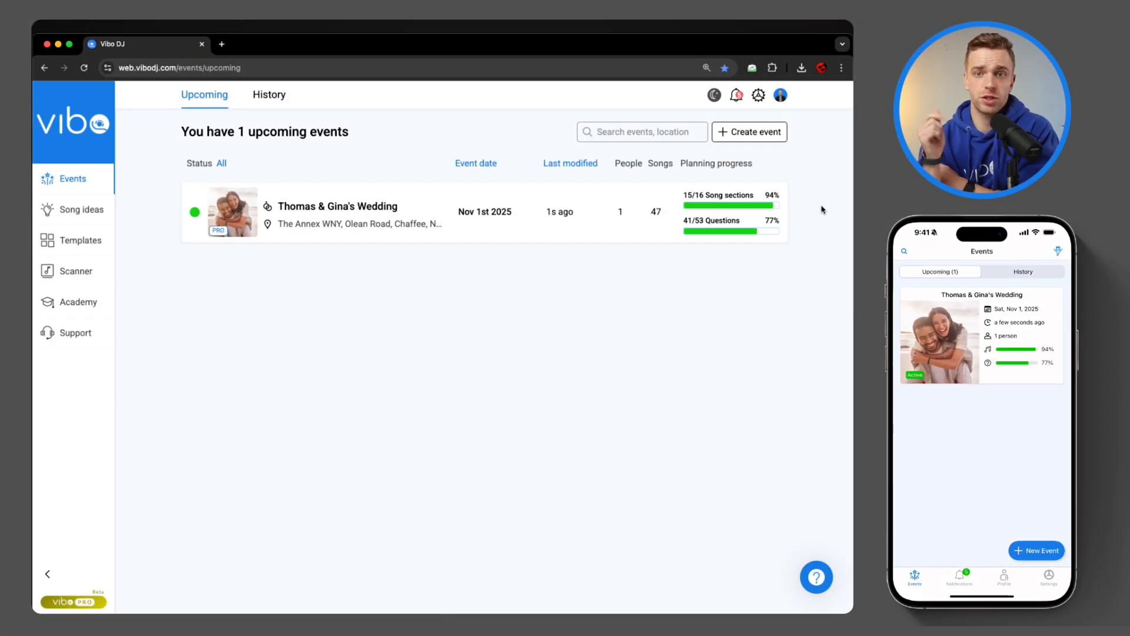
mouse_move(780, 94)
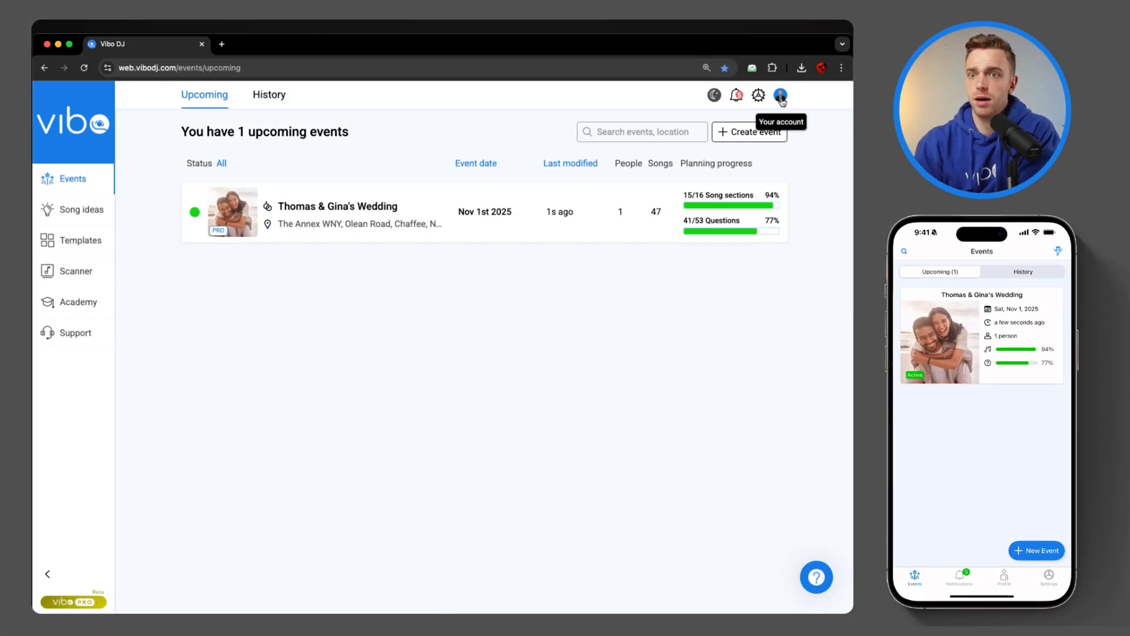
Set the profile's DJ brand colour to dark red (#9d0606) and save it.
left_click(779, 95)
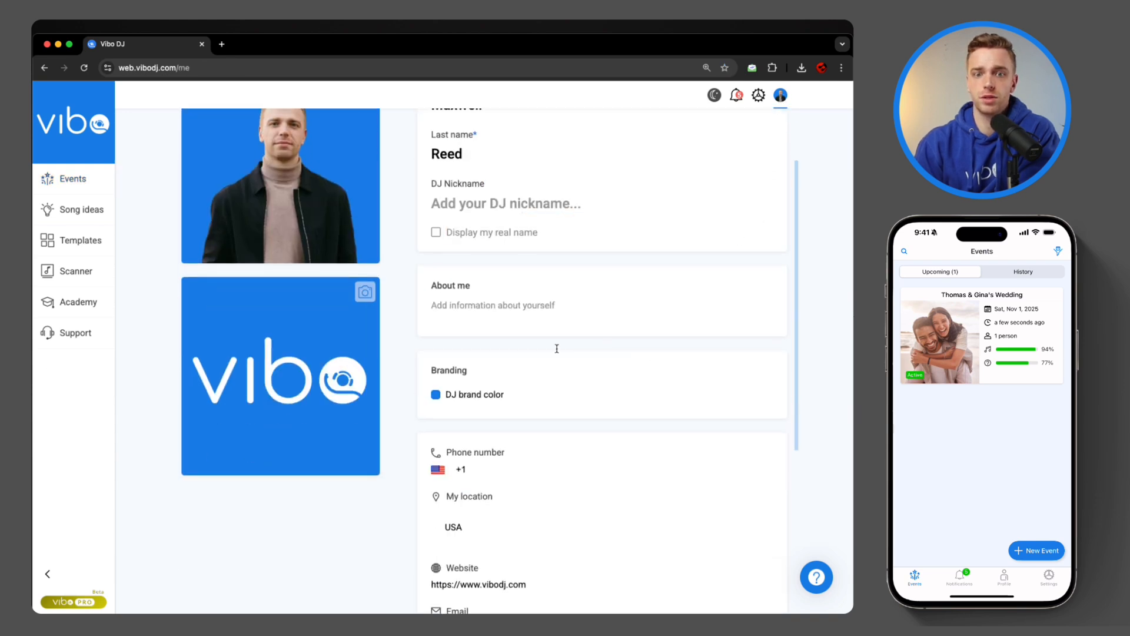
left_click(436, 394)
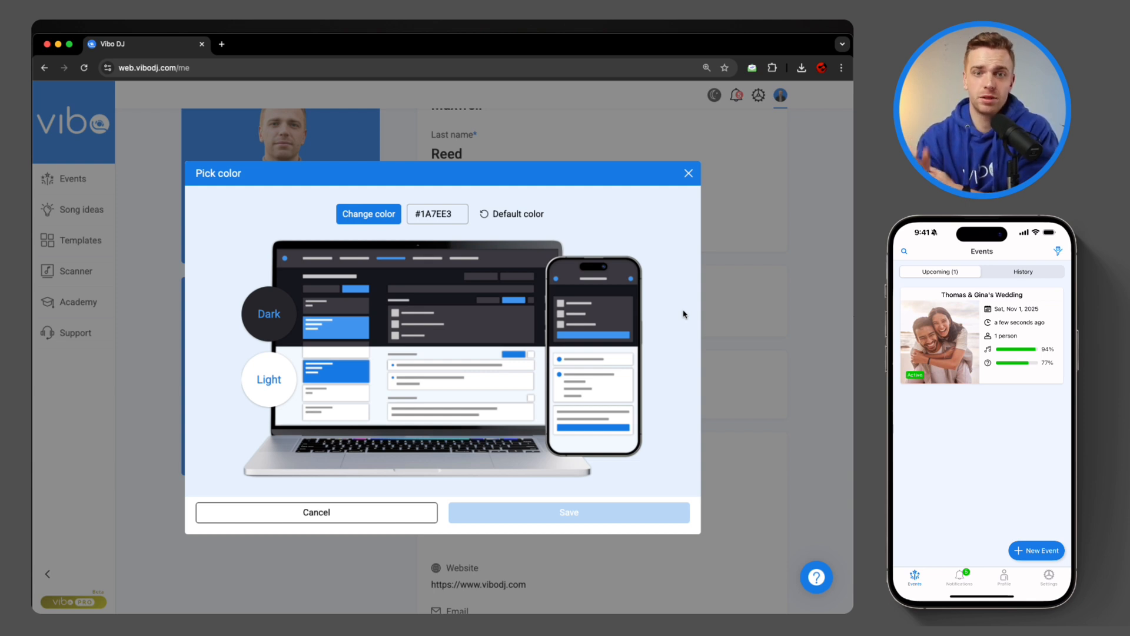
left_click(367, 213)
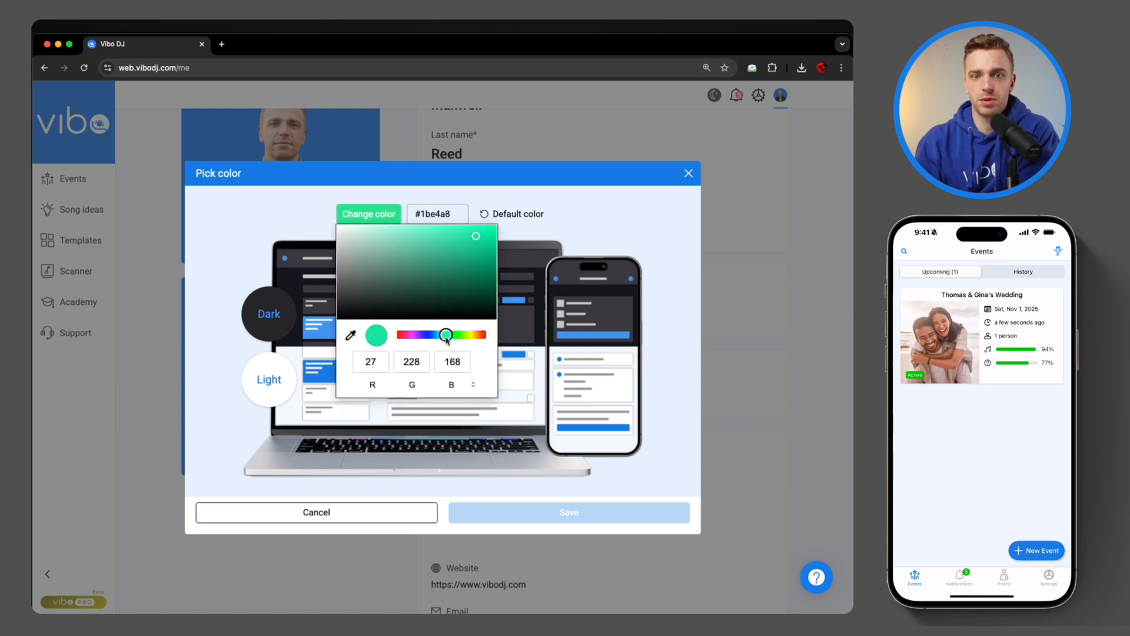
left_click(472, 384)
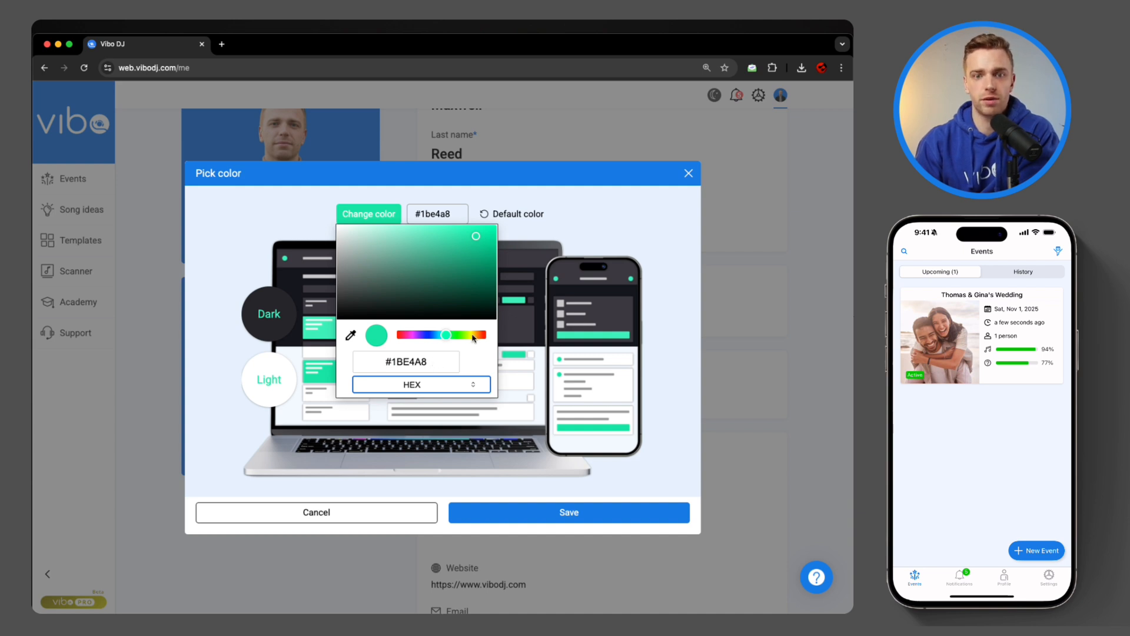
left_click(485, 333)
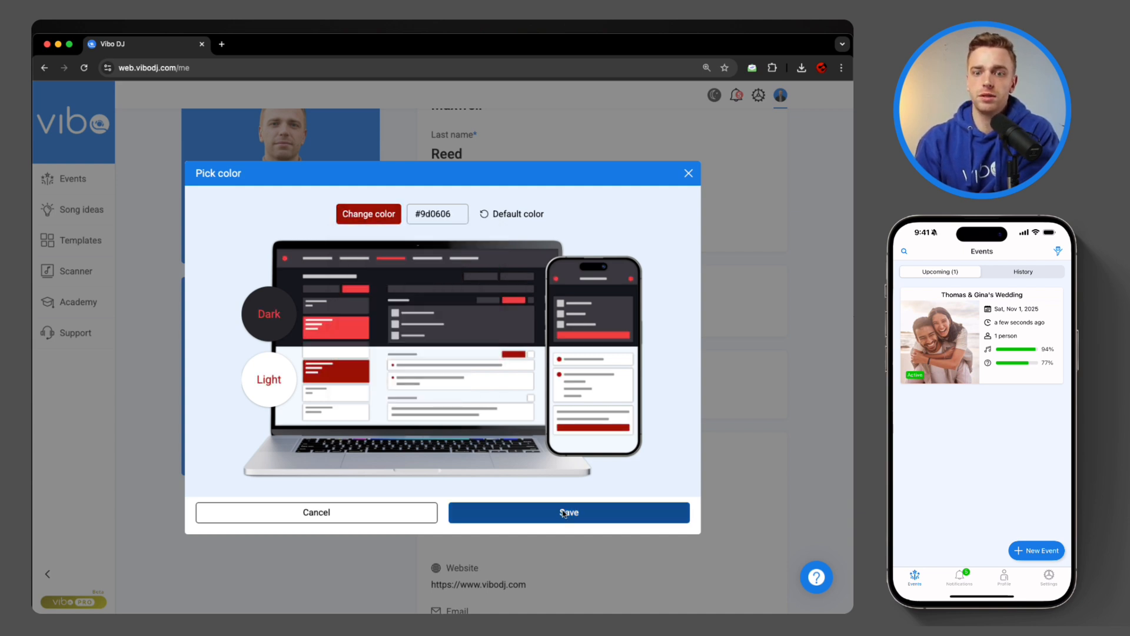
left_click(568, 512)
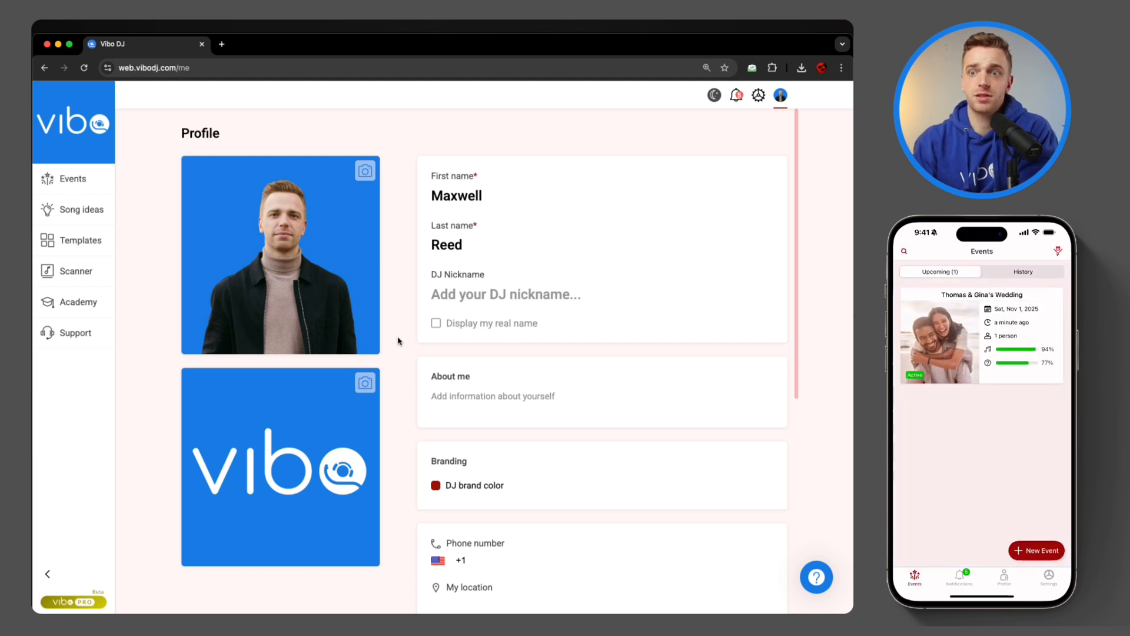
Check the Vibo Pro - Ceremony & Reception (2025) template colour is dark red, then return to Events.
left_click(81, 240)
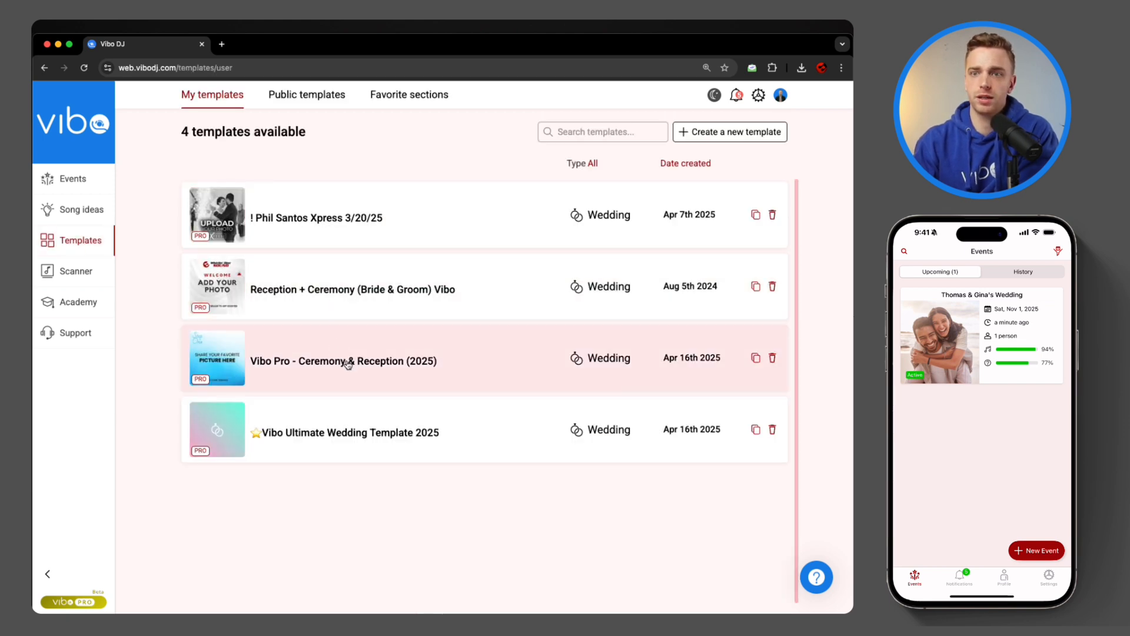
left_click(342, 361)
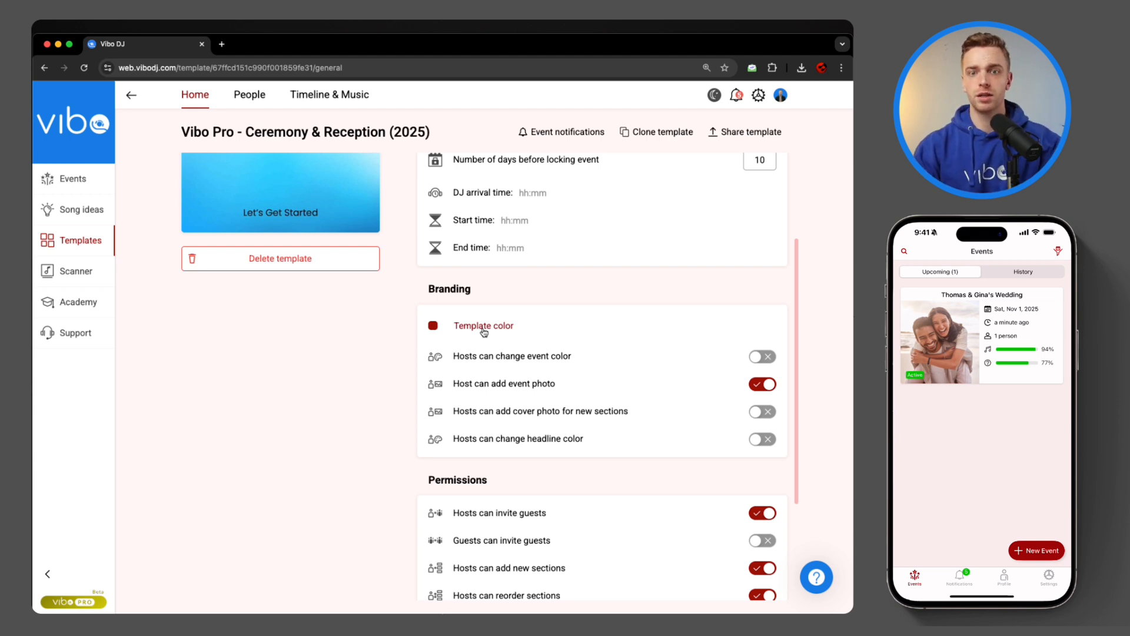
left_click(483, 325)
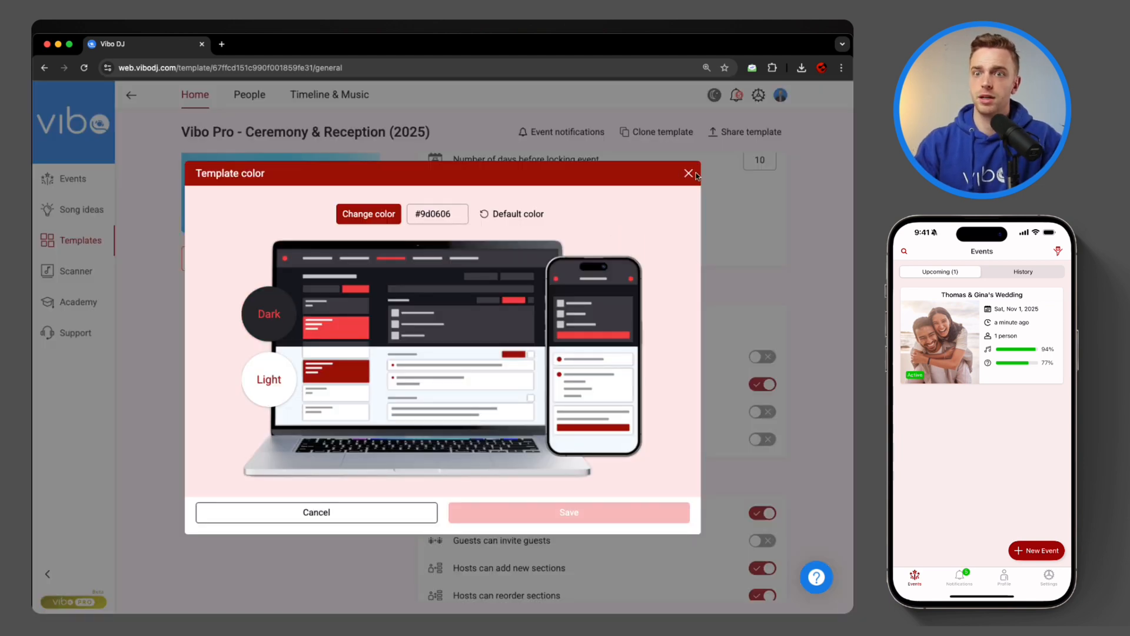
left_click(689, 175)
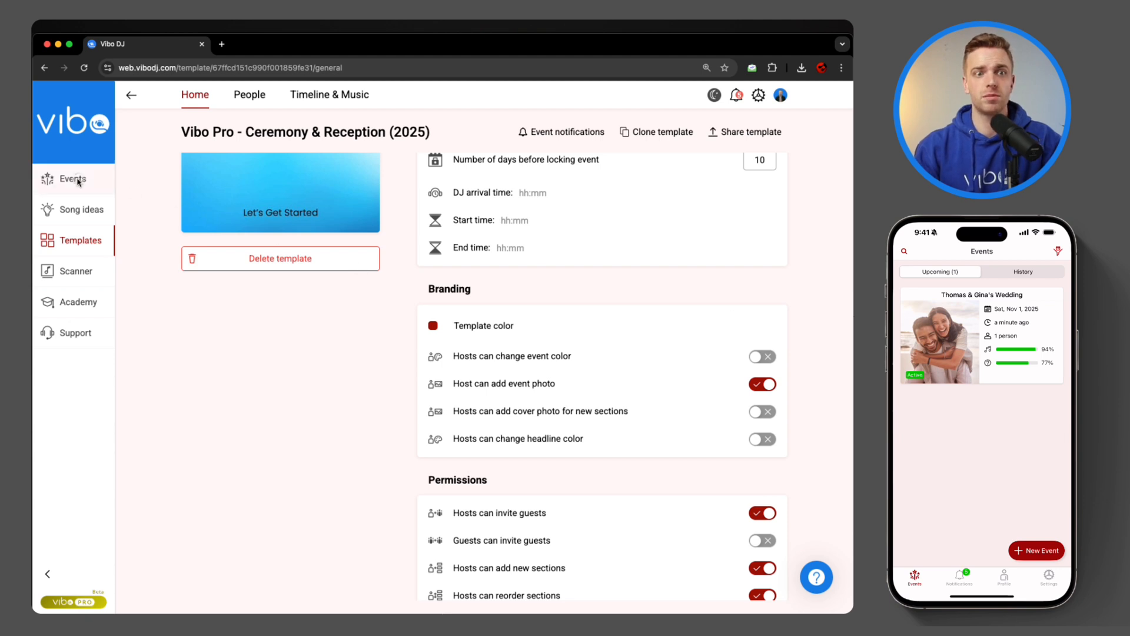
left_click(73, 178)
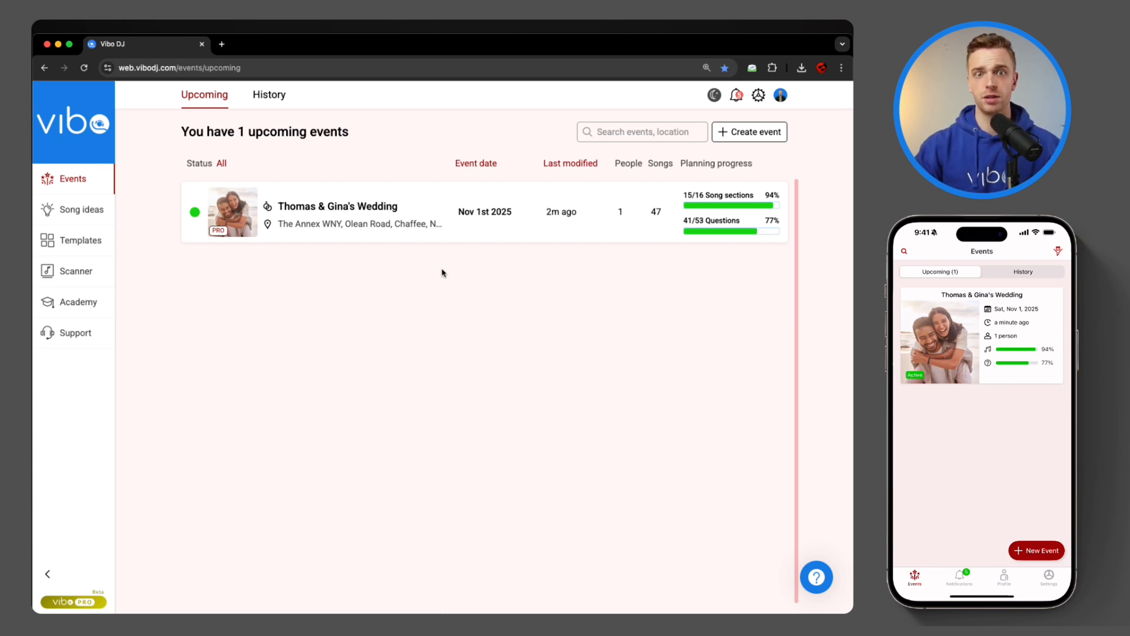
Set Thomas & Gina's Wedding event colour under Branding to red (#a80505) and save.
left_click(337, 211)
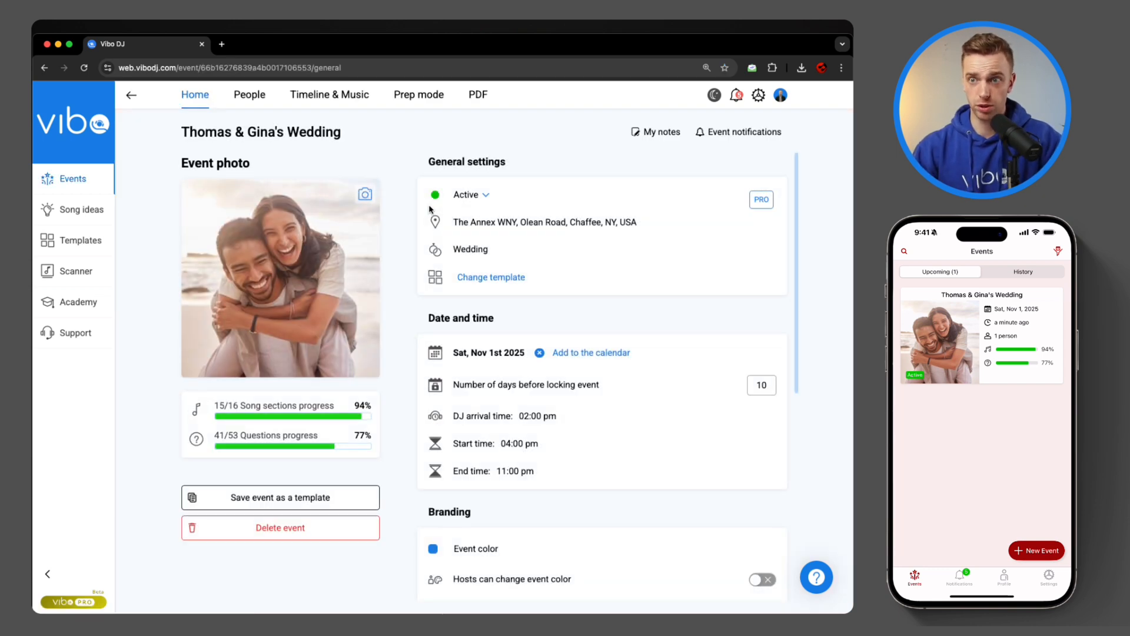
left_click(980, 335)
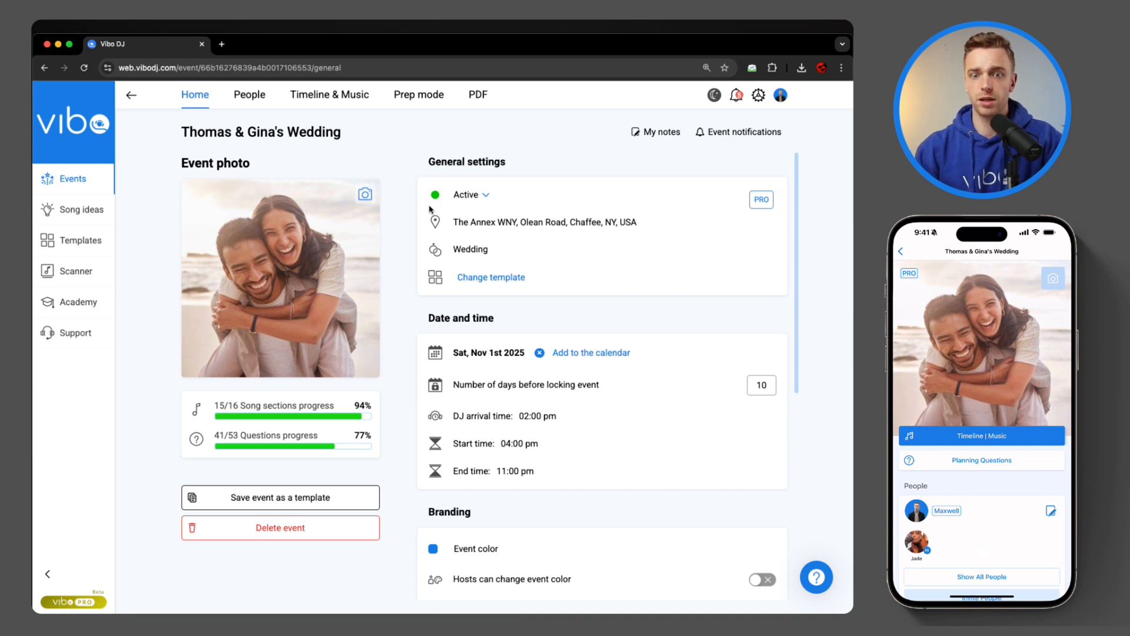
scroll("down", 3)
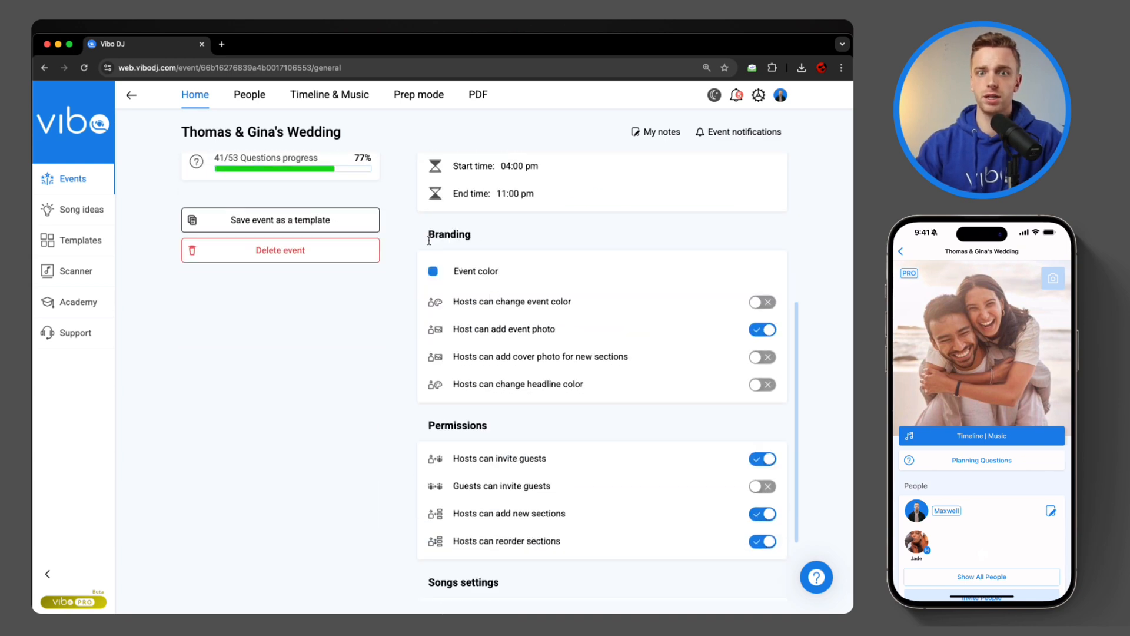
left_click(434, 271)
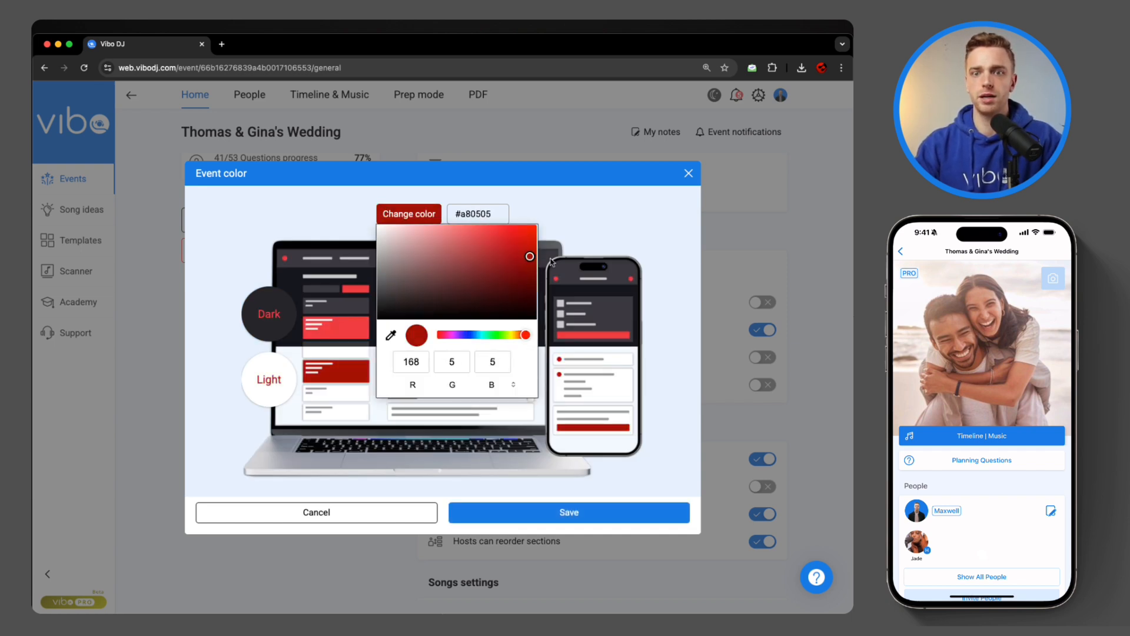
left_click(316, 512)
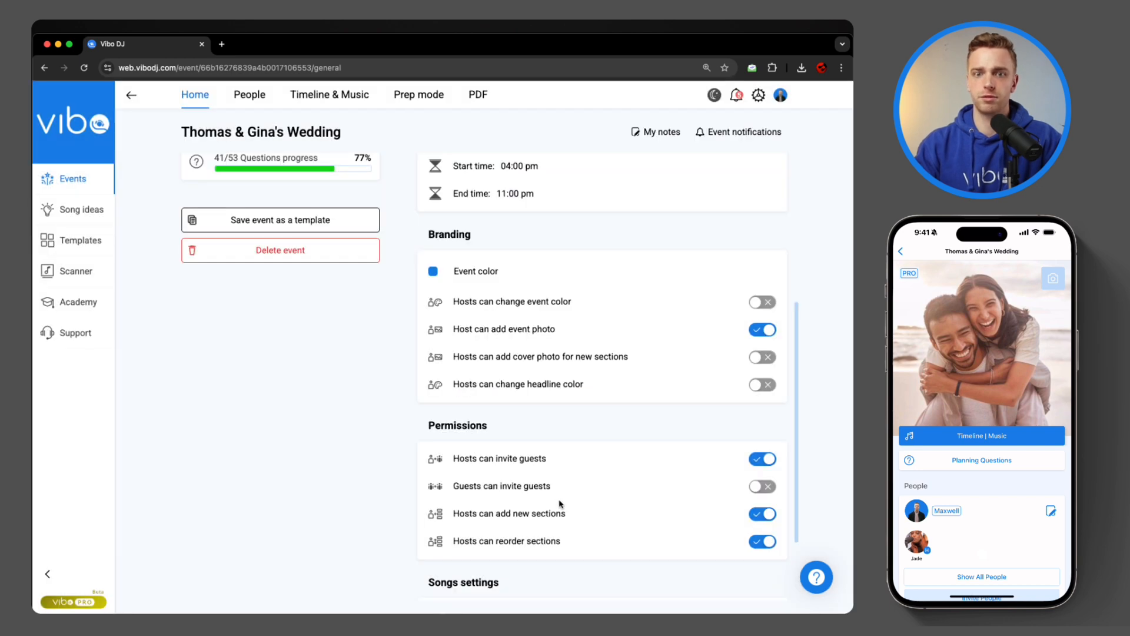
scroll("up", 3)
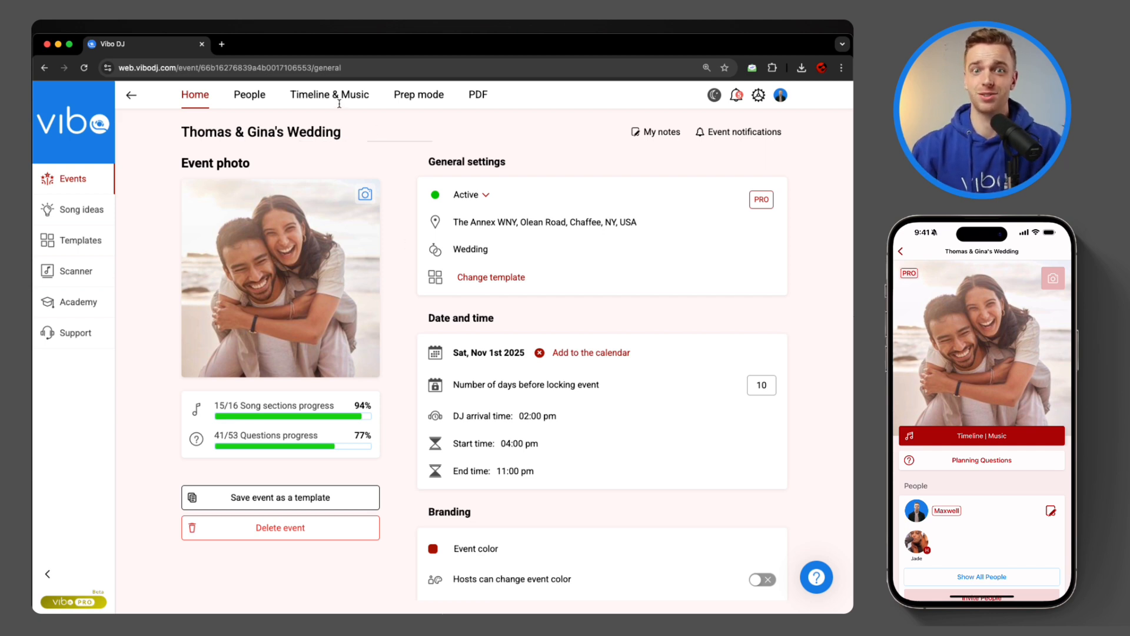
left_click(329, 94)
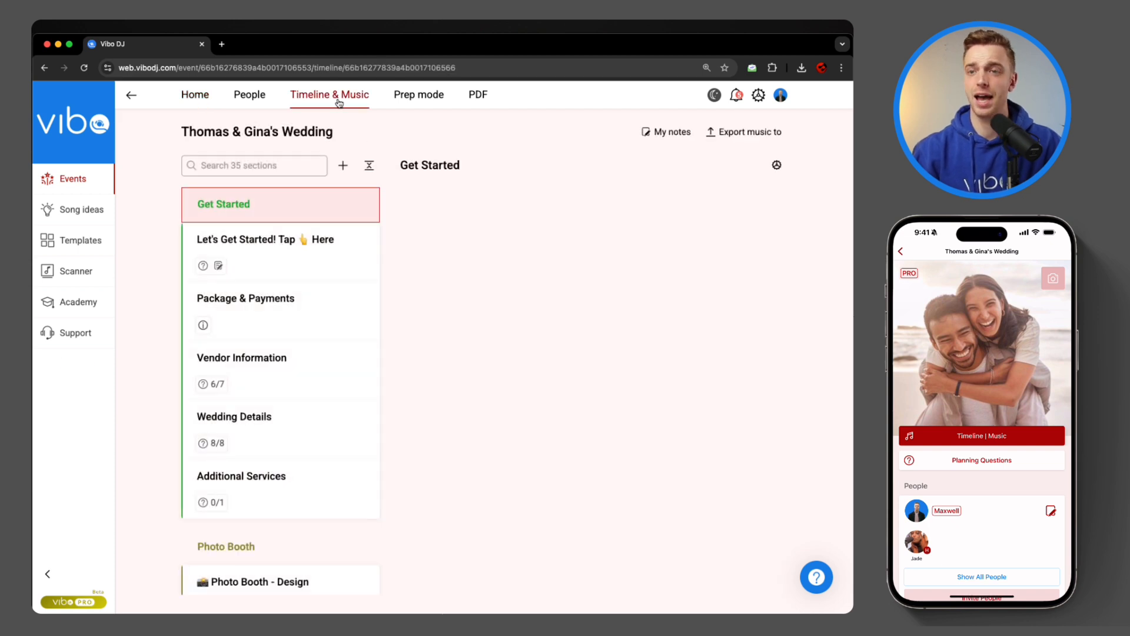
double_click(224, 204)
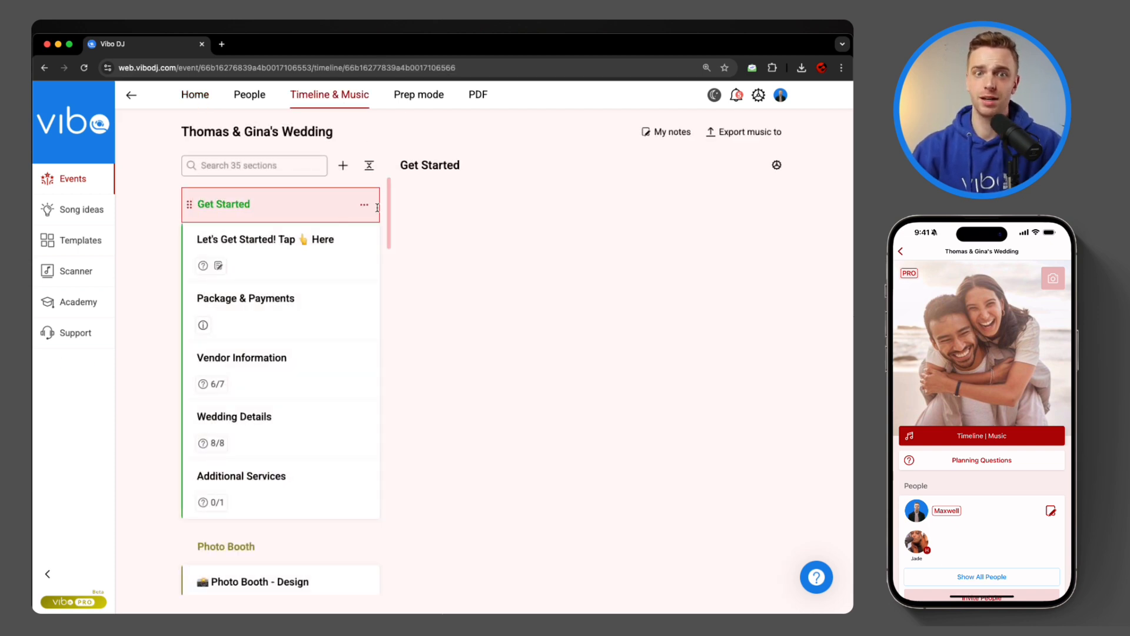
left_click(364, 204)
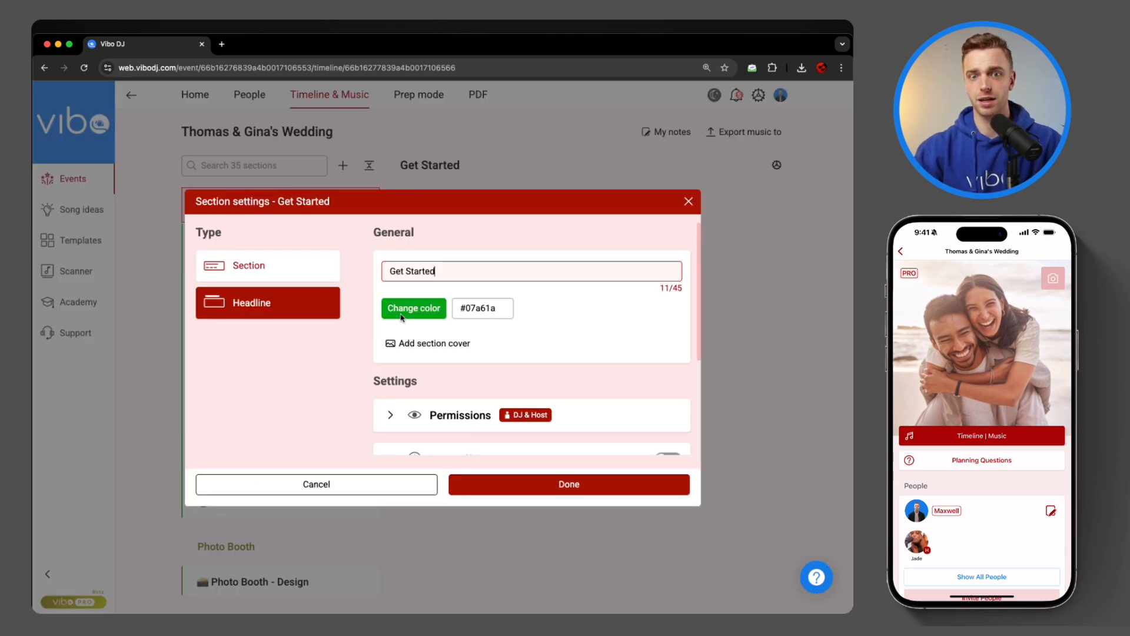
left_click(413, 307)
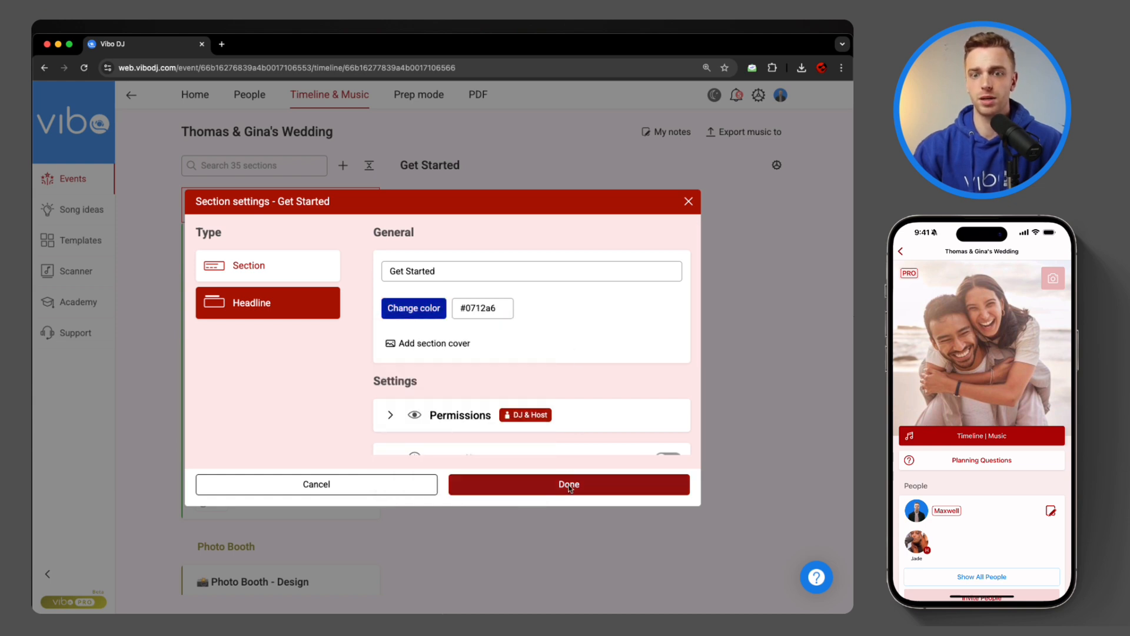
left_click(569, 484)
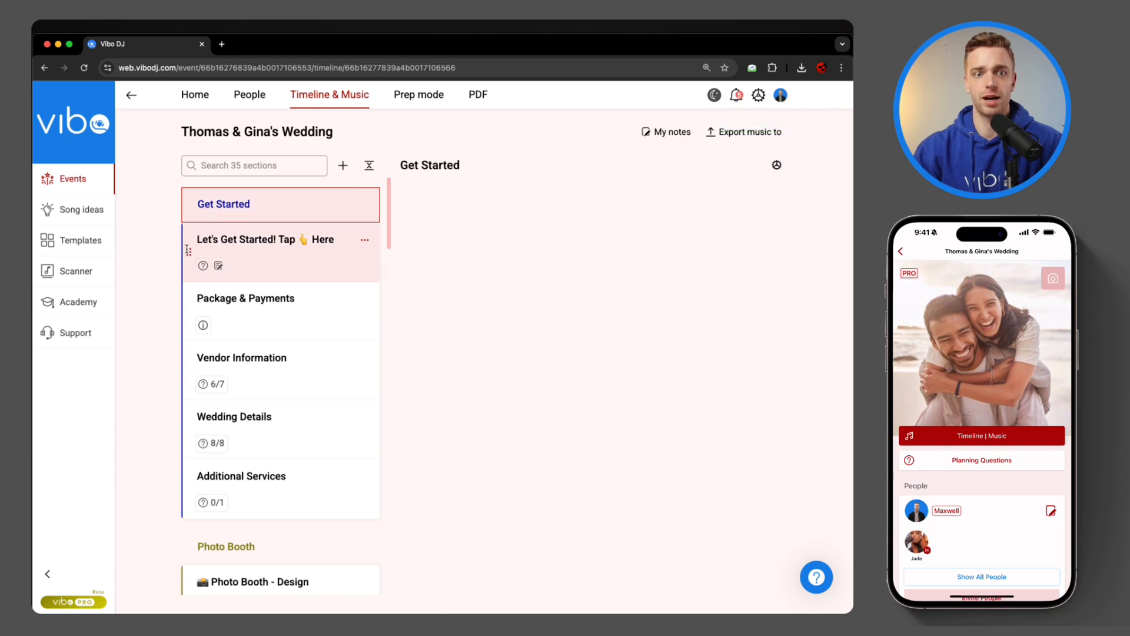
mouse_move(411, 355)
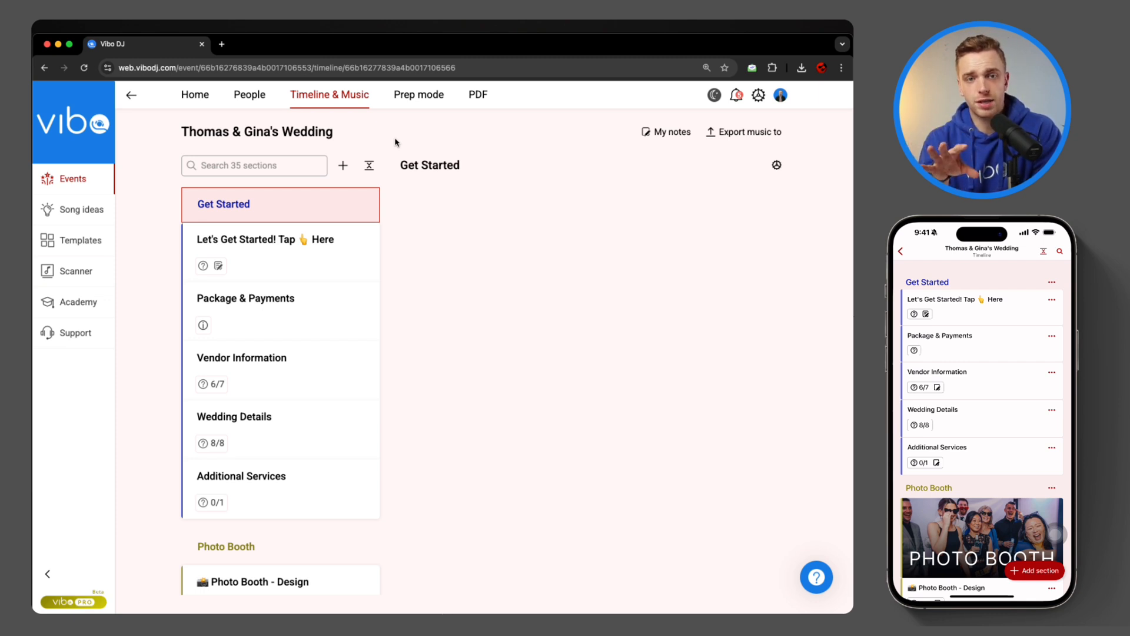
Start adding a section cover from the Get Started headline settings.
double_click(223, 204)
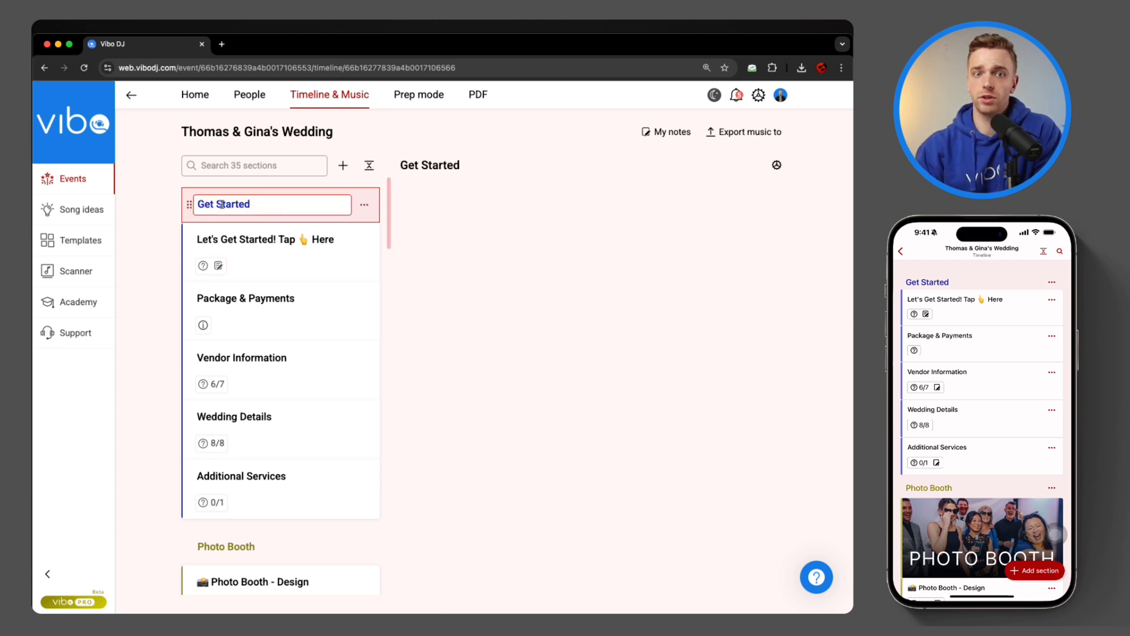
left_click(364, 206)
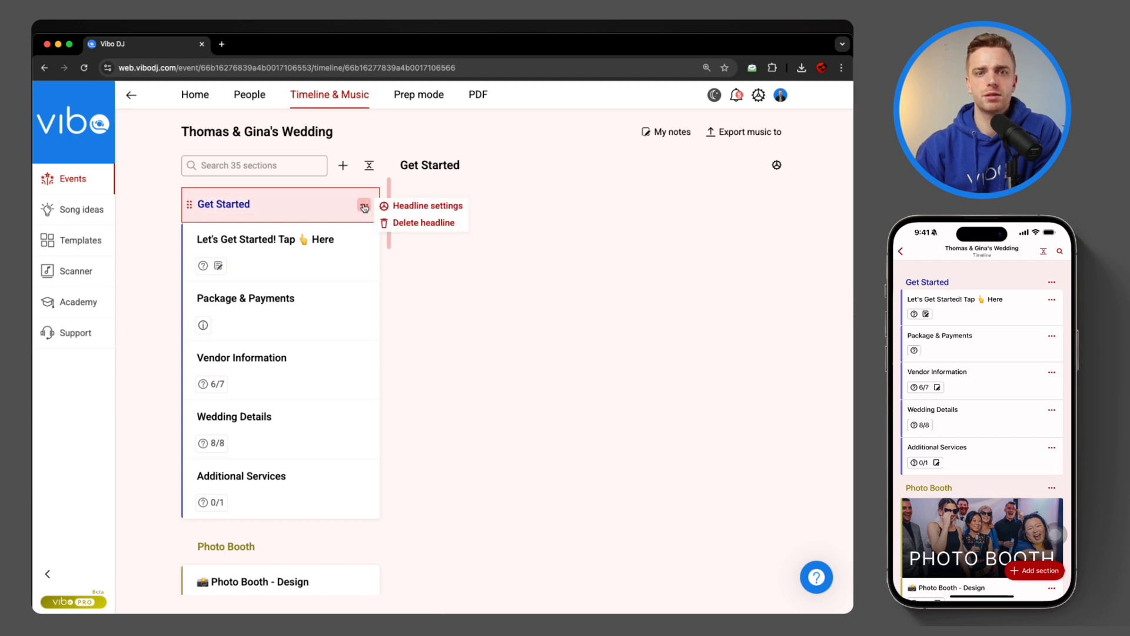
left_click(427, 205)
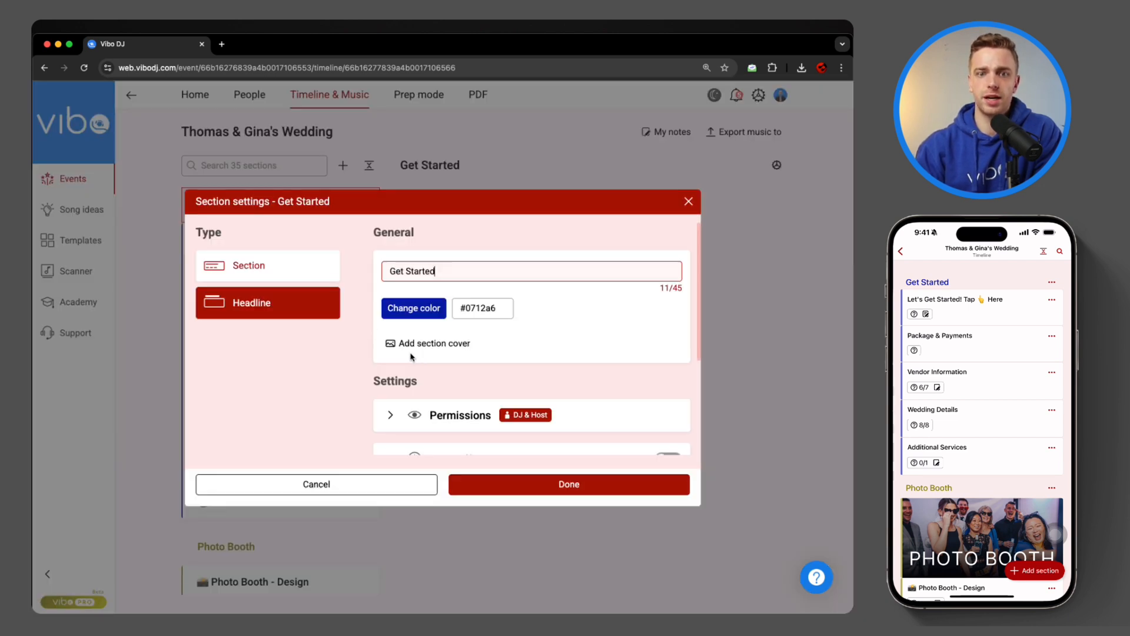
left_click(432, 343)
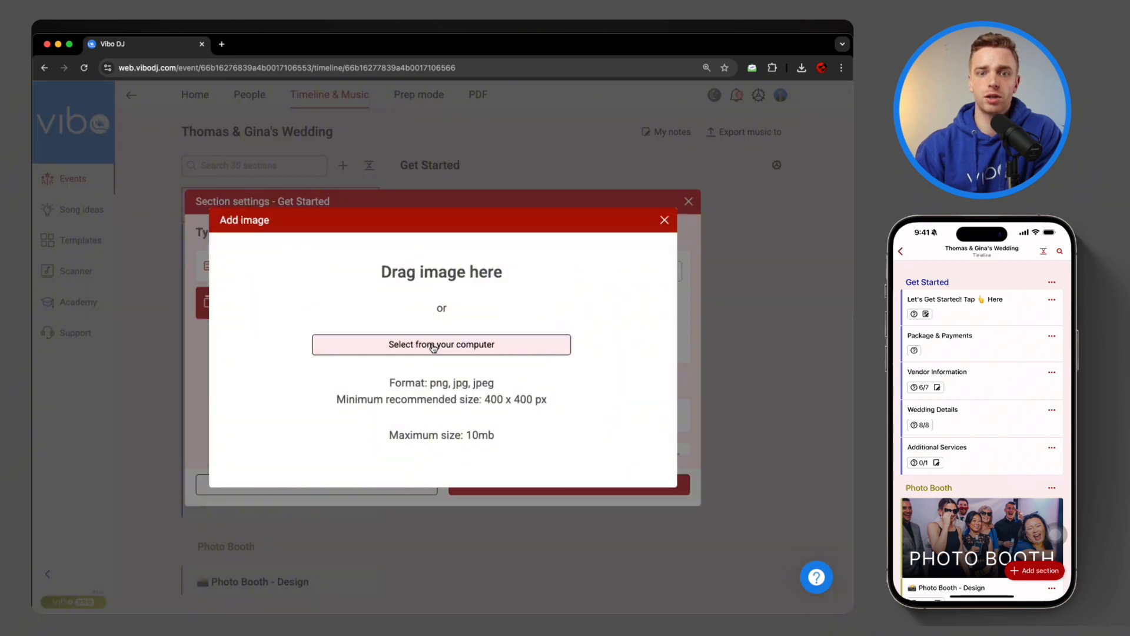
Choose Getting Started.jpg, accept the crop and save it as the headline cover.
left_click(441, 344)
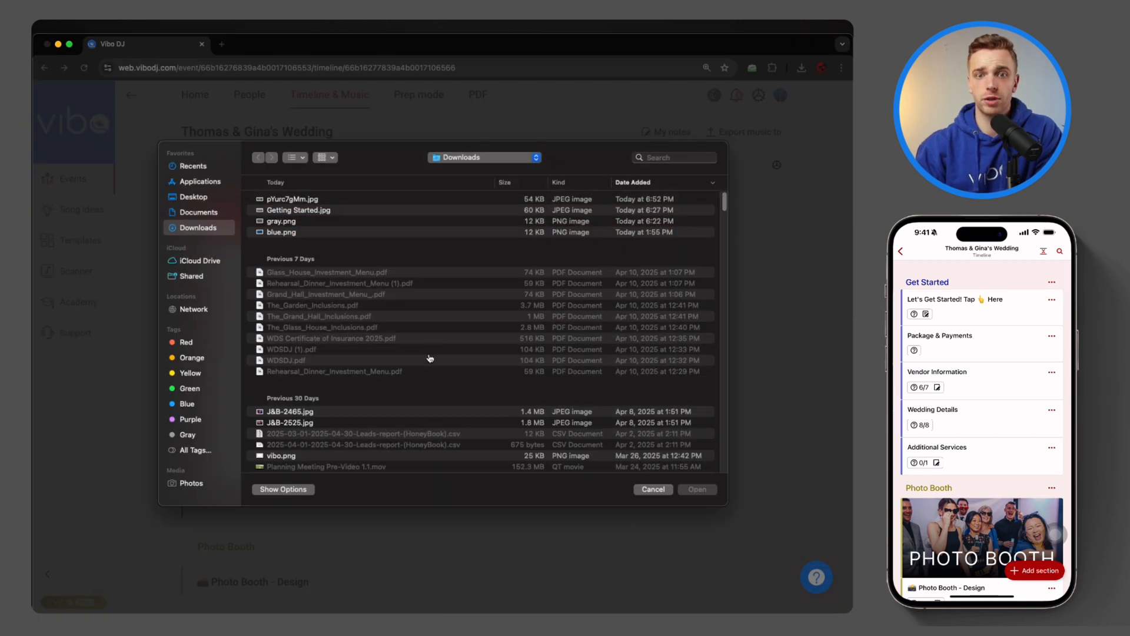
left_click(298, 210)
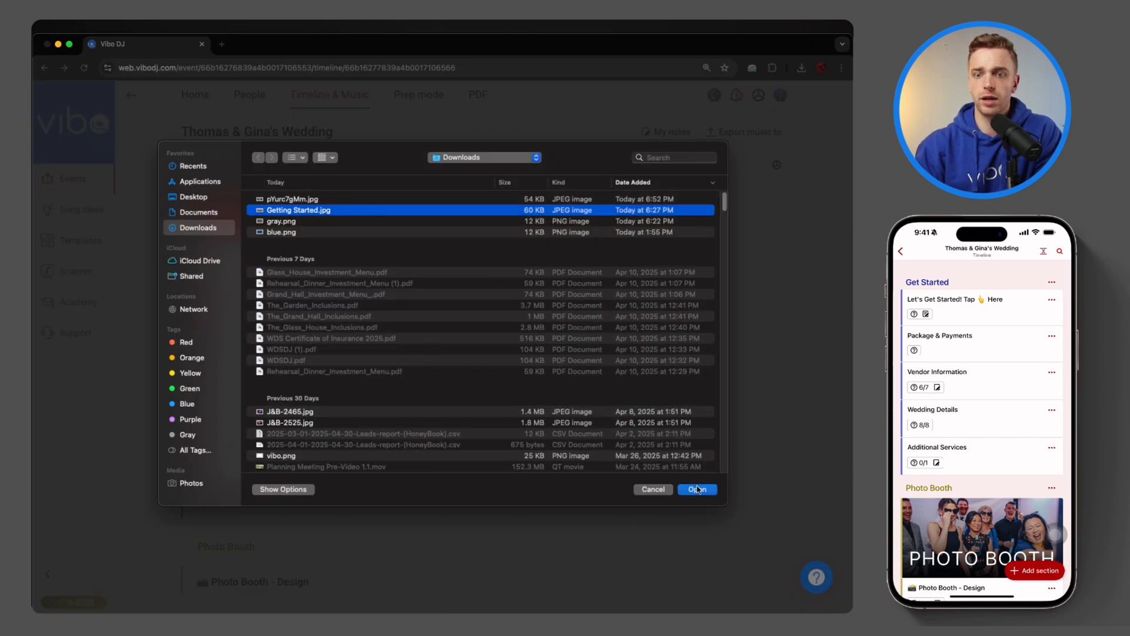
left_click(695, 488)
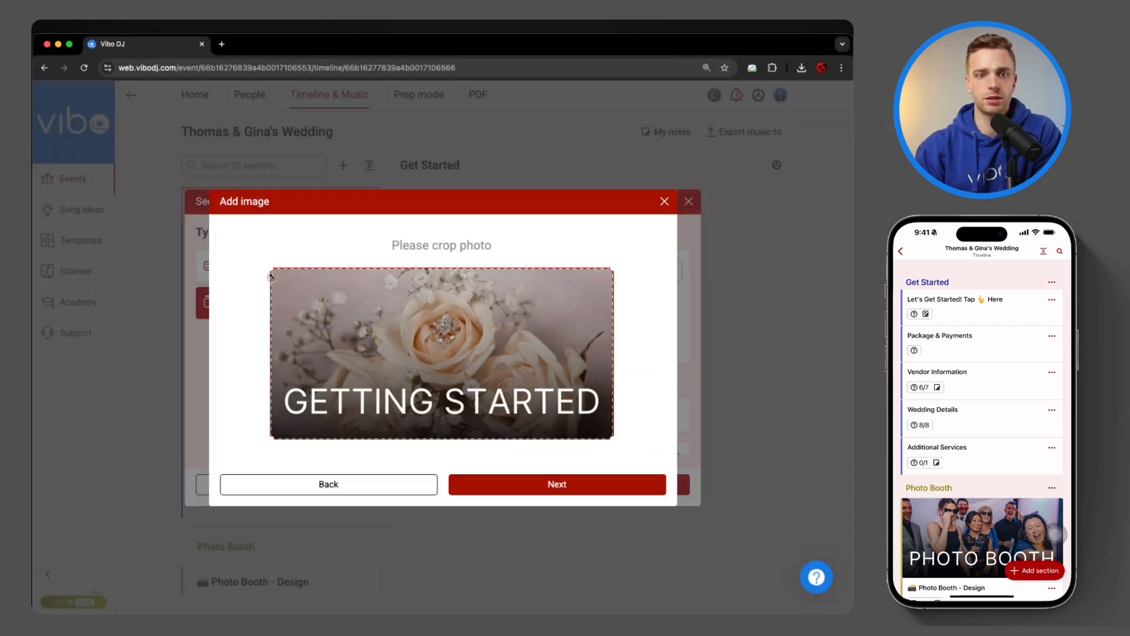
left_click(557, 484)
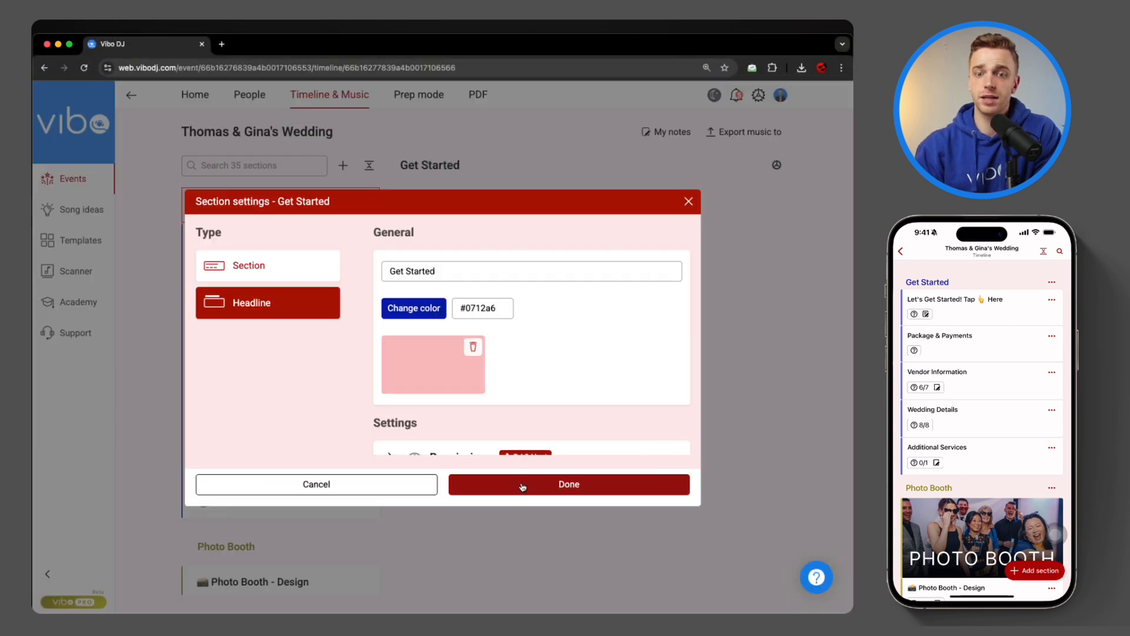
left_click(569, 484)
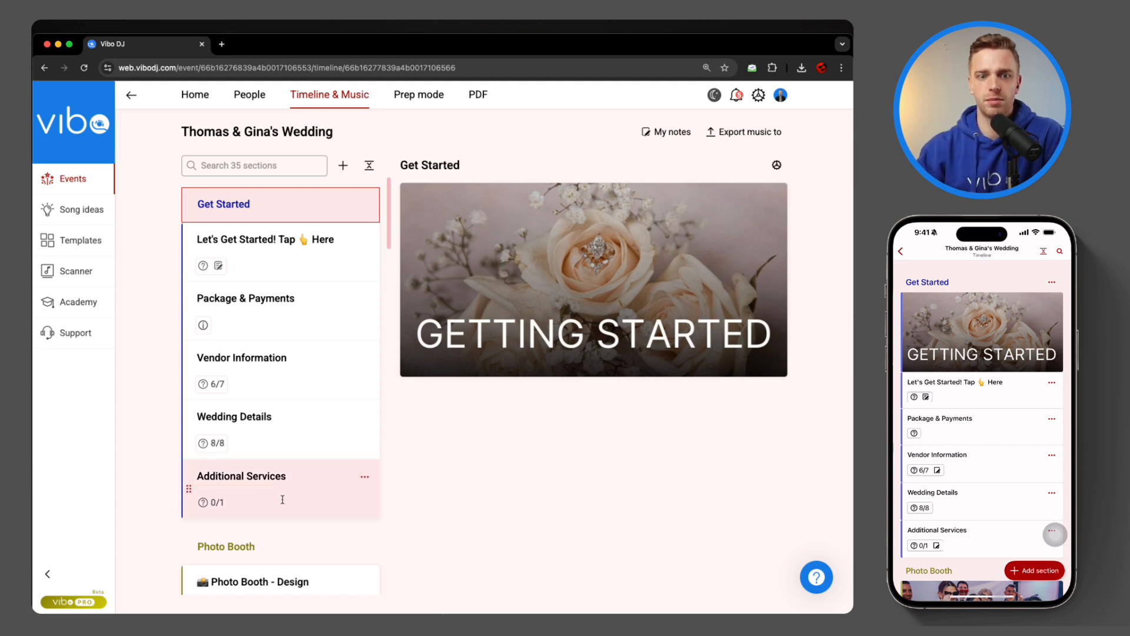
Show the Additional Services section with its services question.
left_click(240, 476)
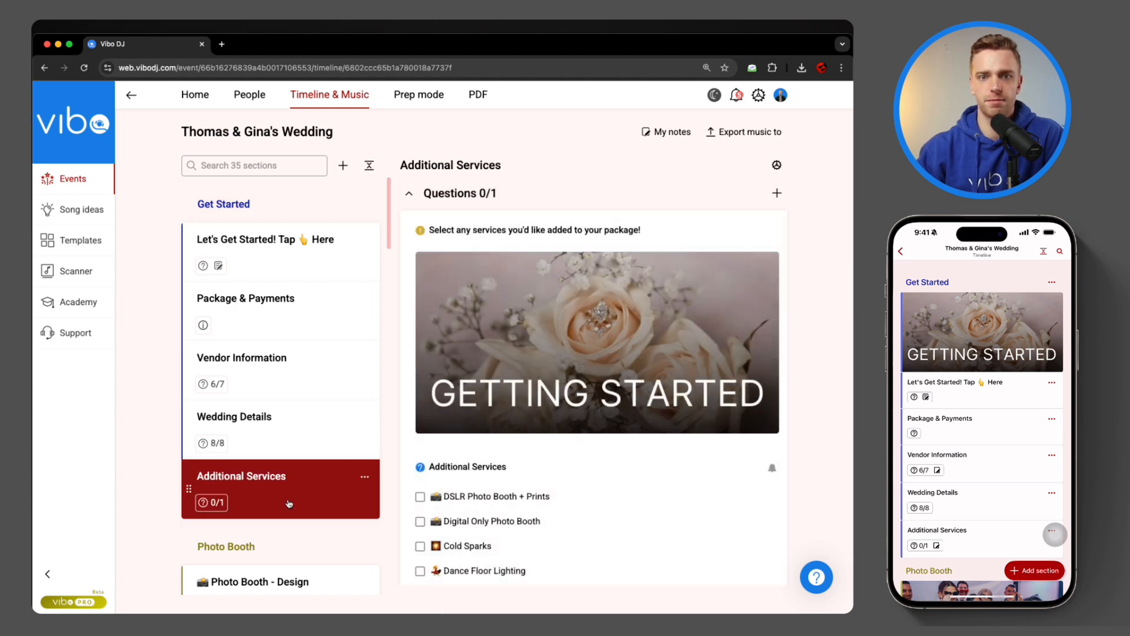
mouse_move(393, 346)
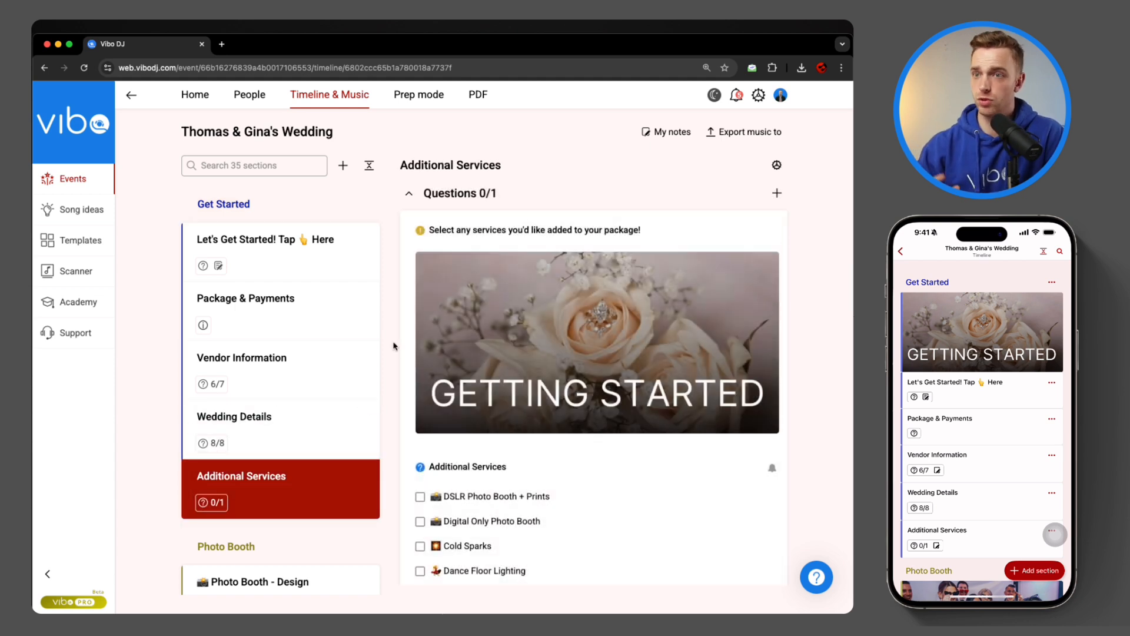
mouse_move(502, 313)
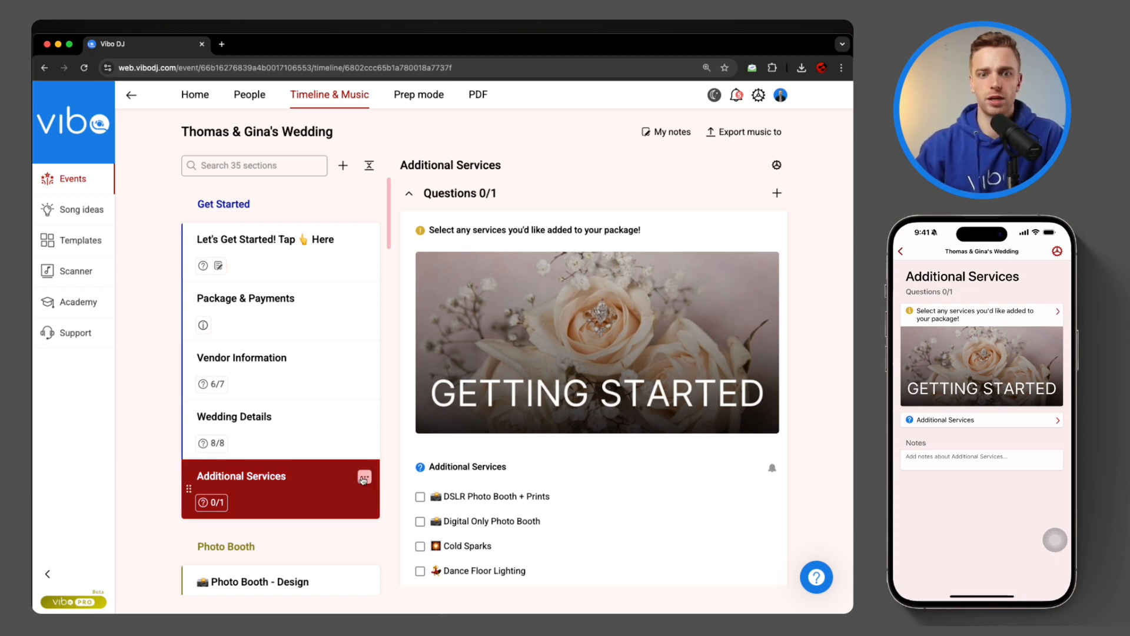
Add the wedding-crowd plus-sign image as the Additional Services section cover and accept the crop.
left_click(364, 477)
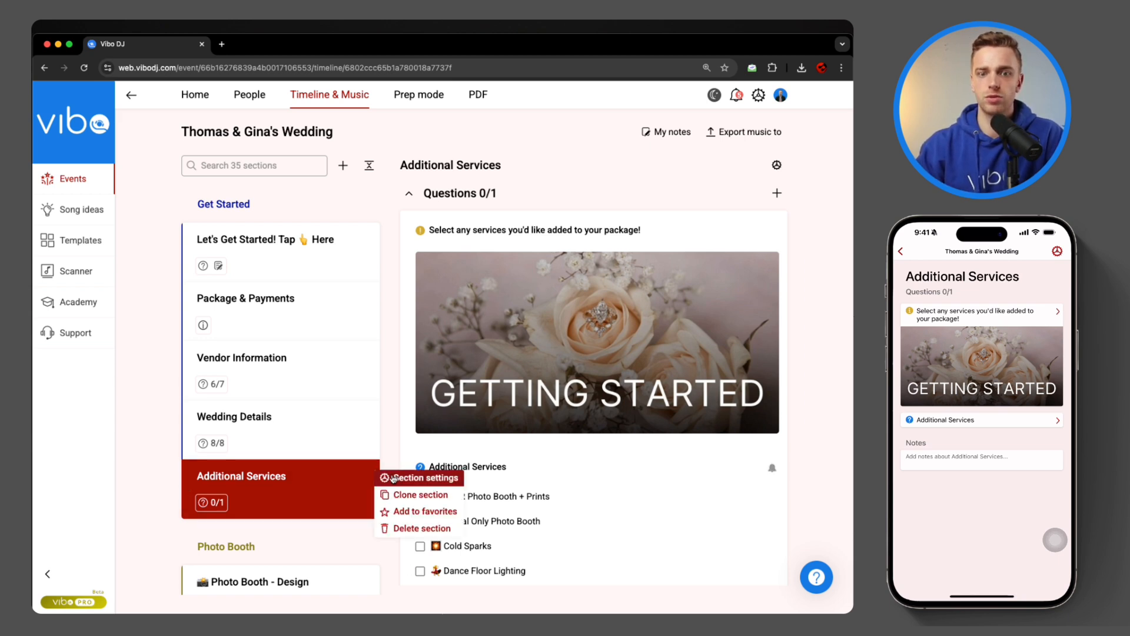
left_click(424, 478)
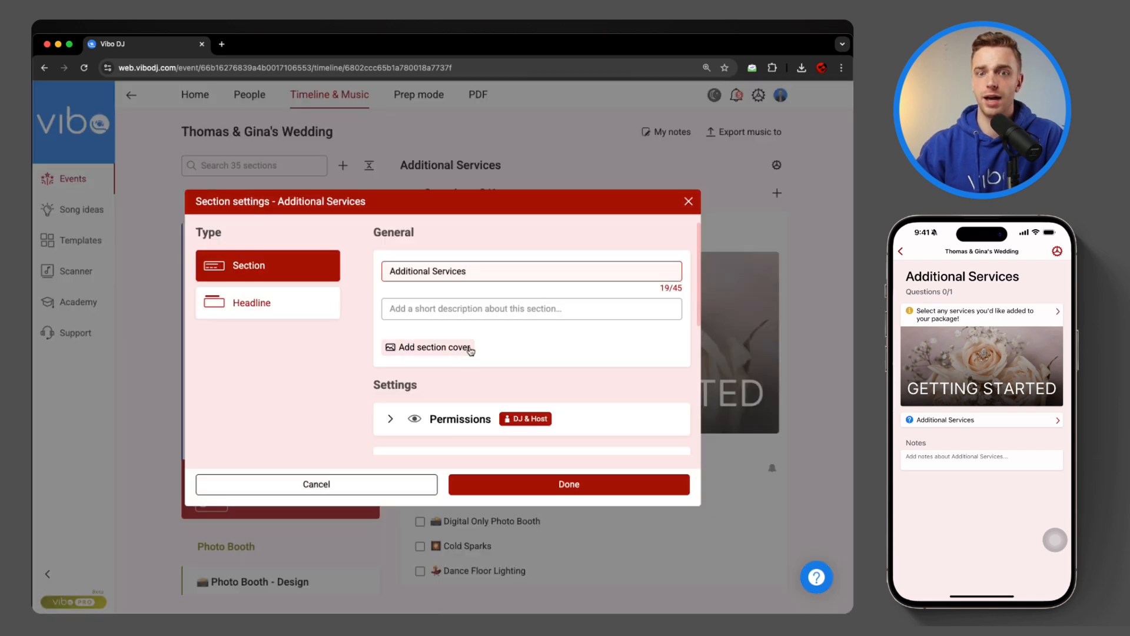
left_click(429, 346)
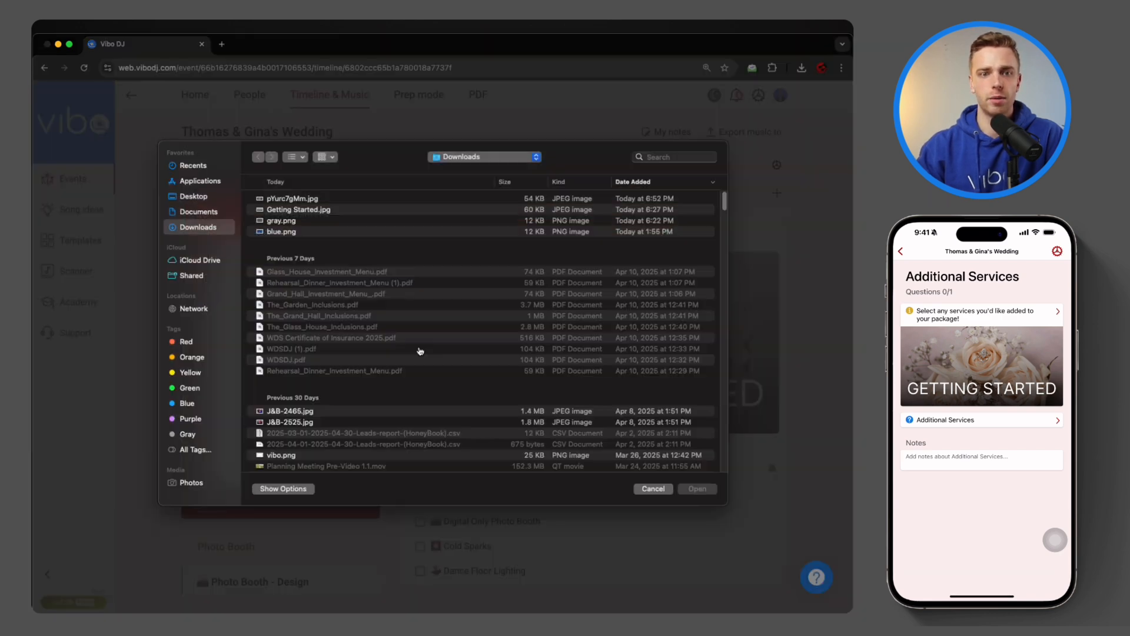
left_click(651, 489)
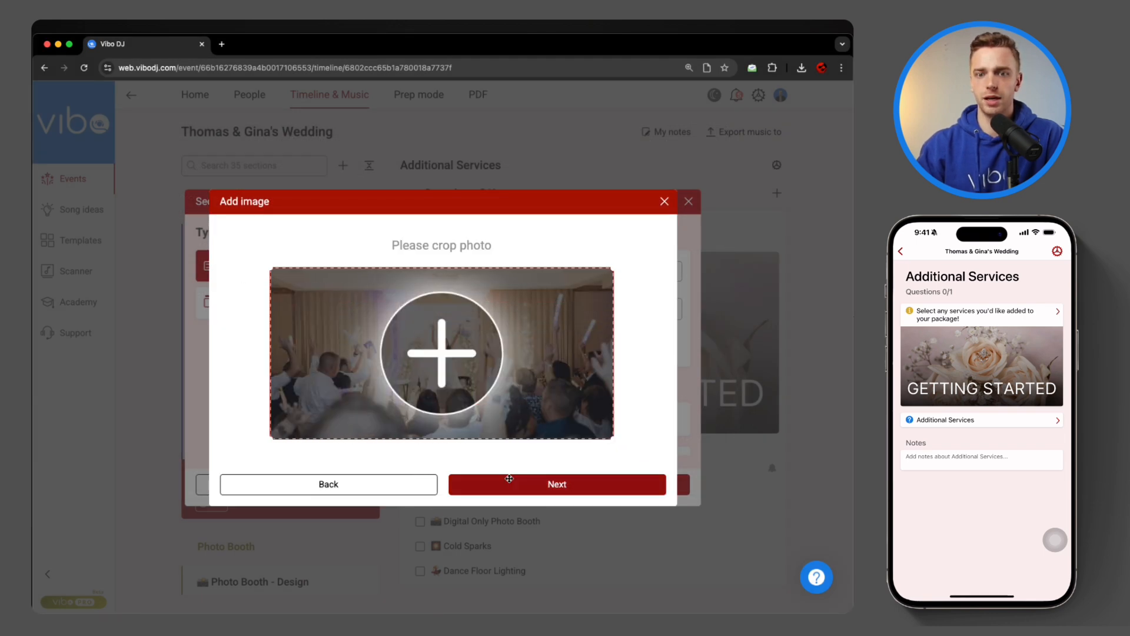
left_click(557, 484)
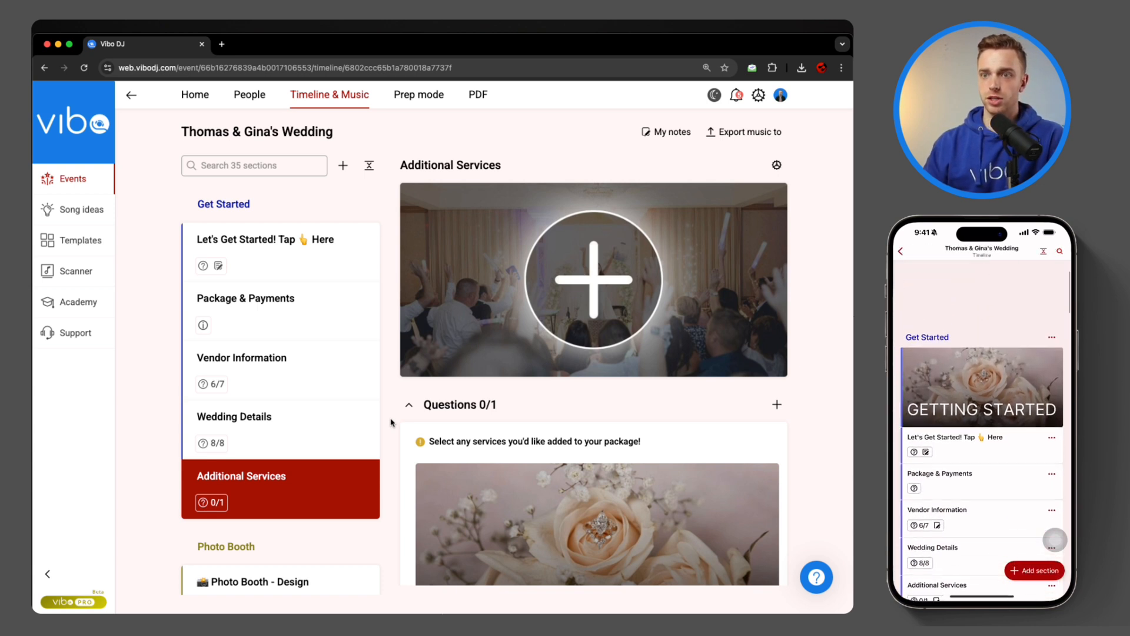
Scroll the section preview before returning to the Get Started headline.
scroll("down", 3)
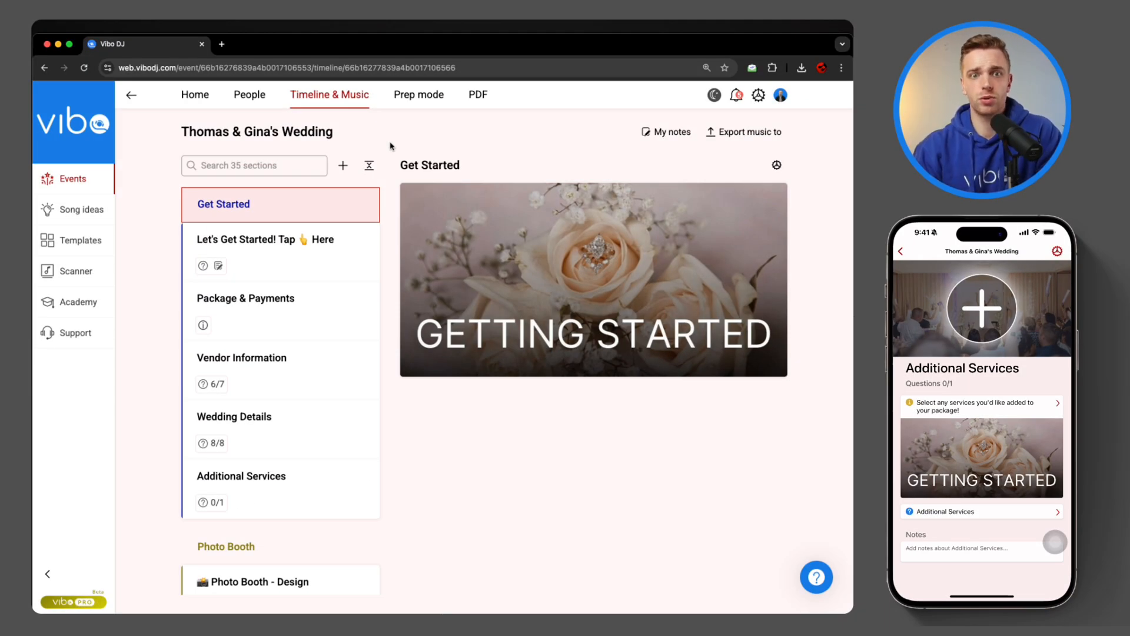
left_click(195, 94)
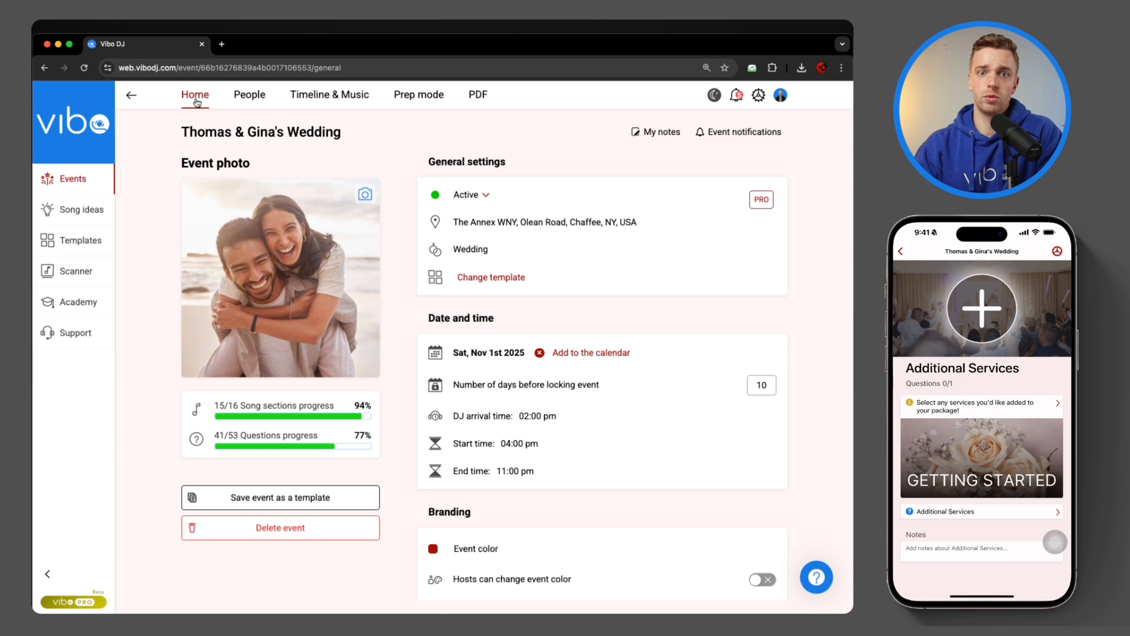
mouse_move(740, 132)
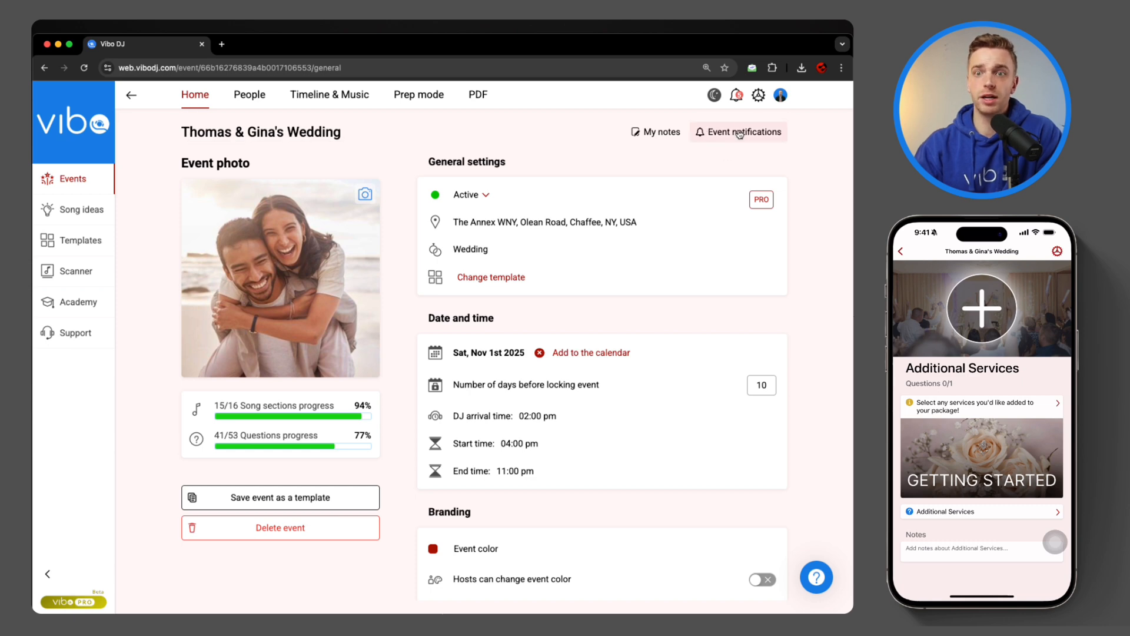
left_click(744, 132)
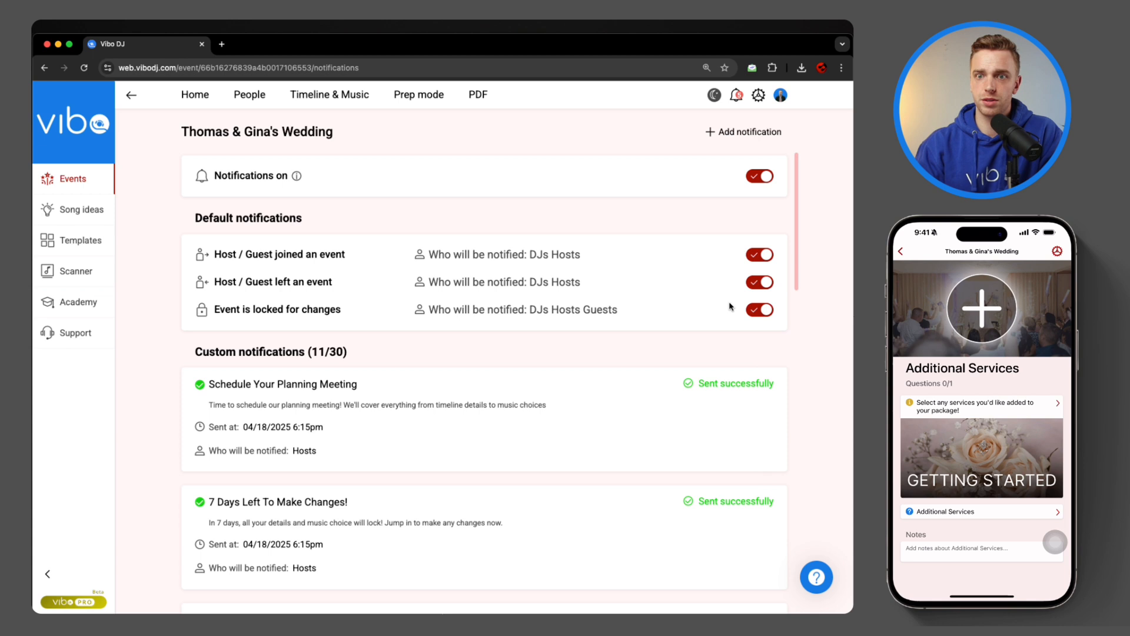
double_click(325, 352)
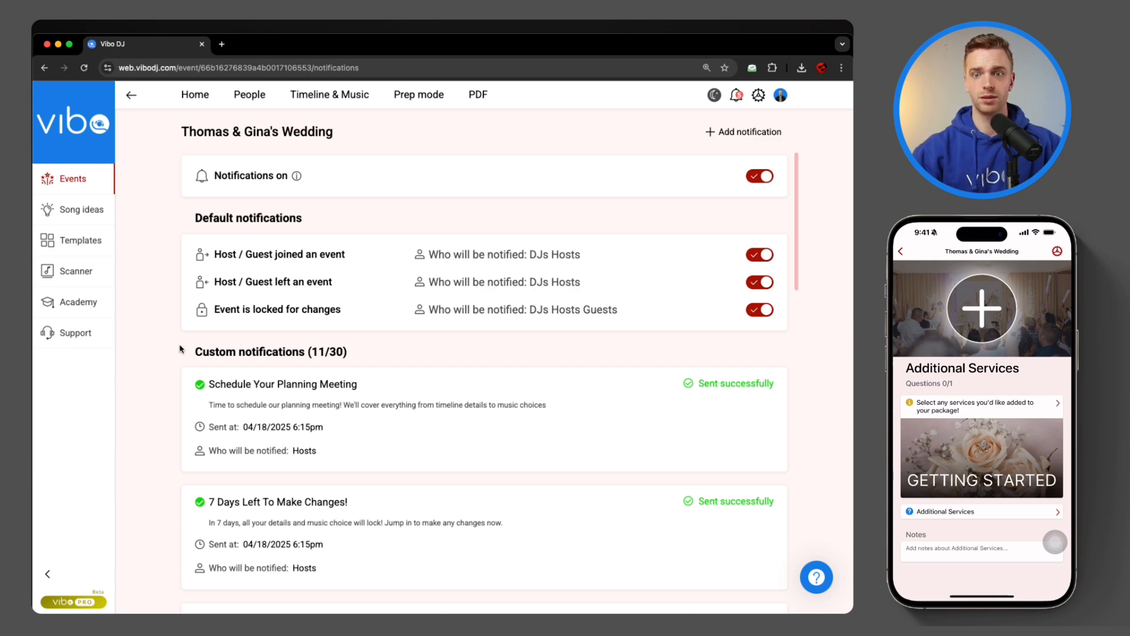
mouse_move(515, 364)
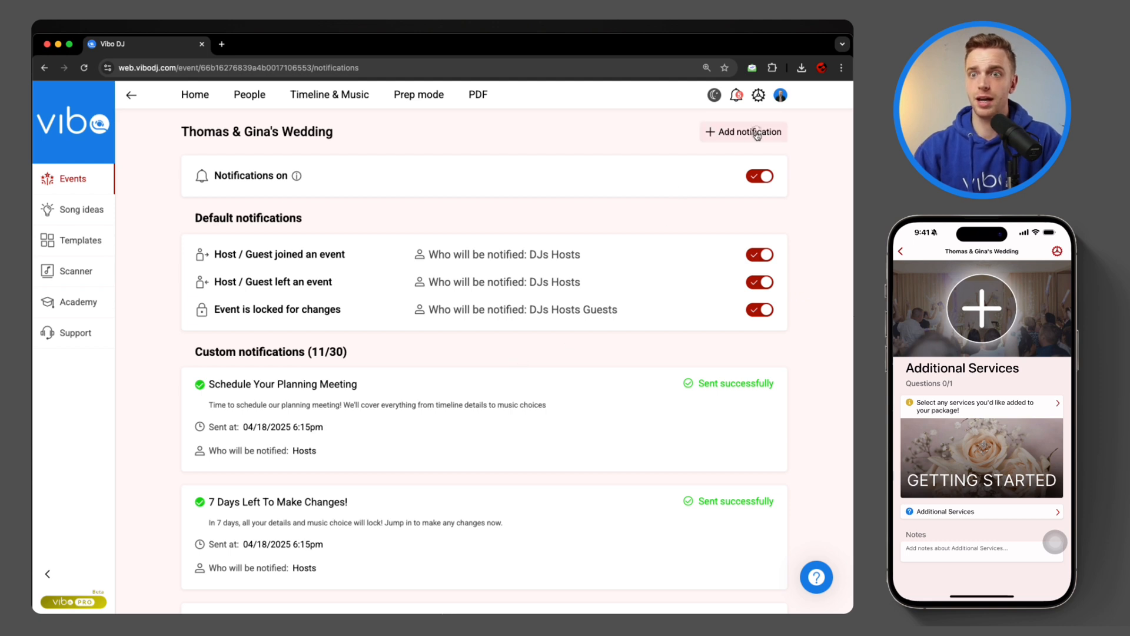
Create a notification titled 'Schedule Your Planning Meeting' with the planning-meeting message body.
left_click(748, 131)
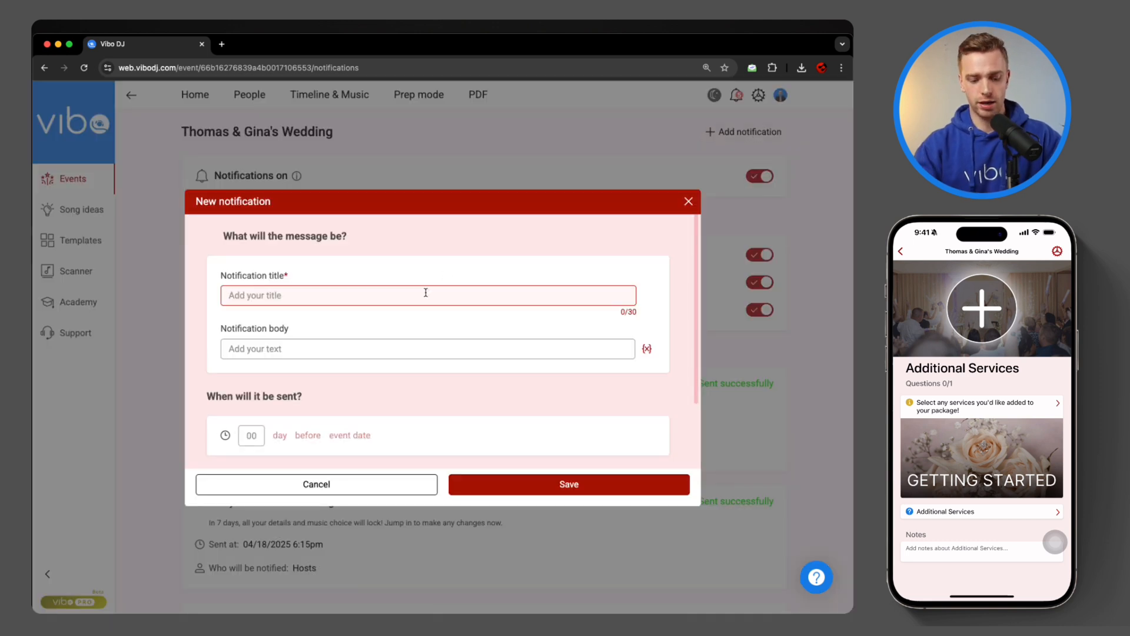
type("S")
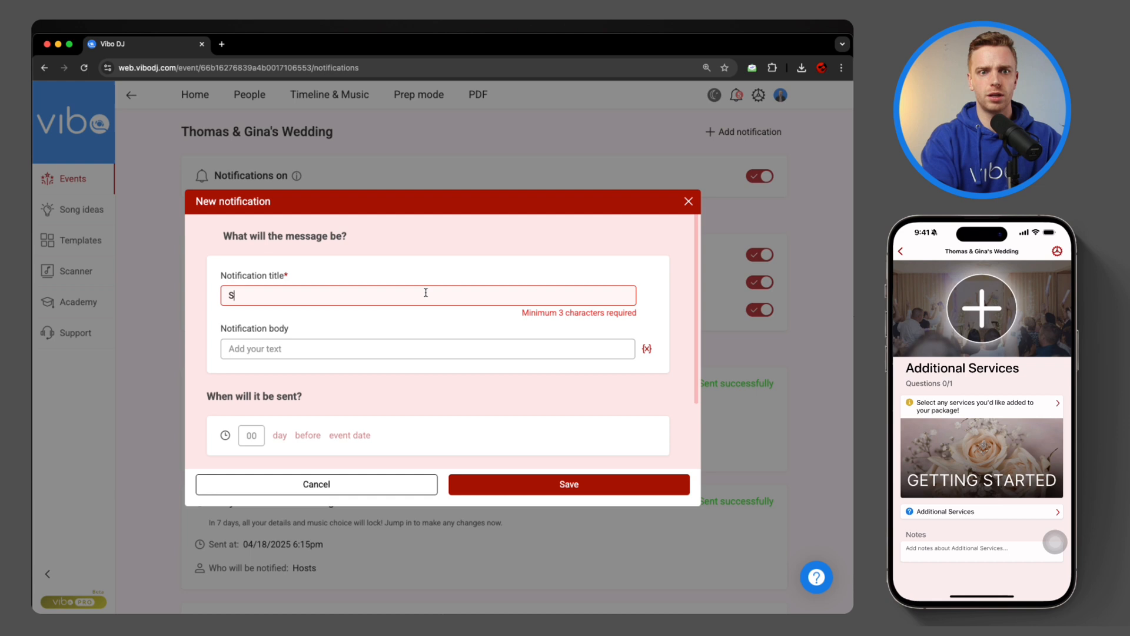
type("chedule You")
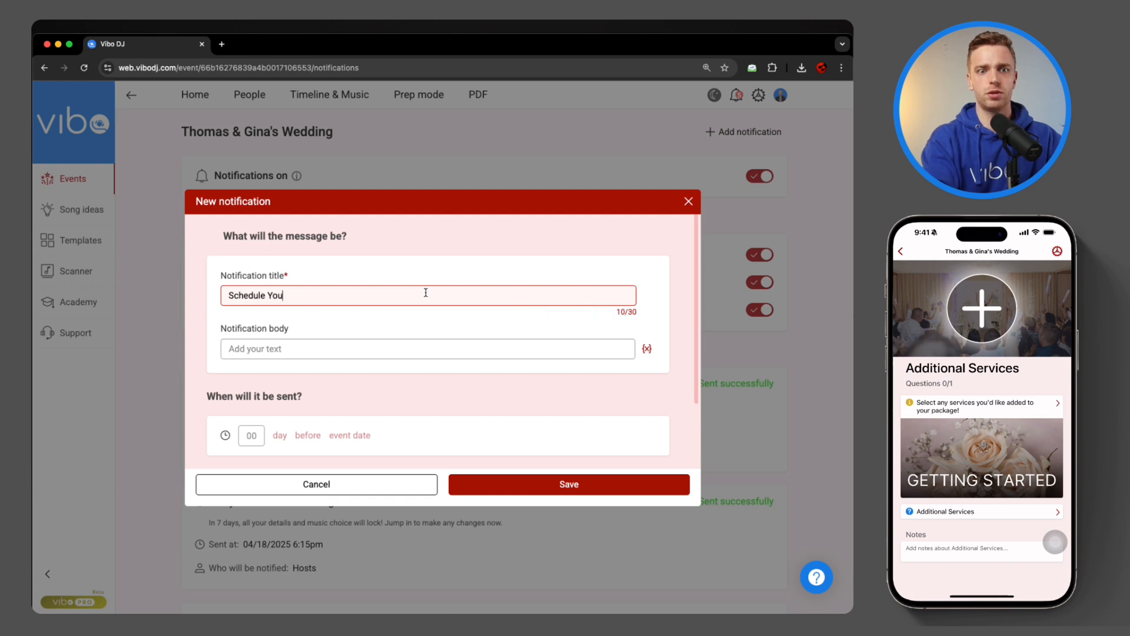
type("r Planning")
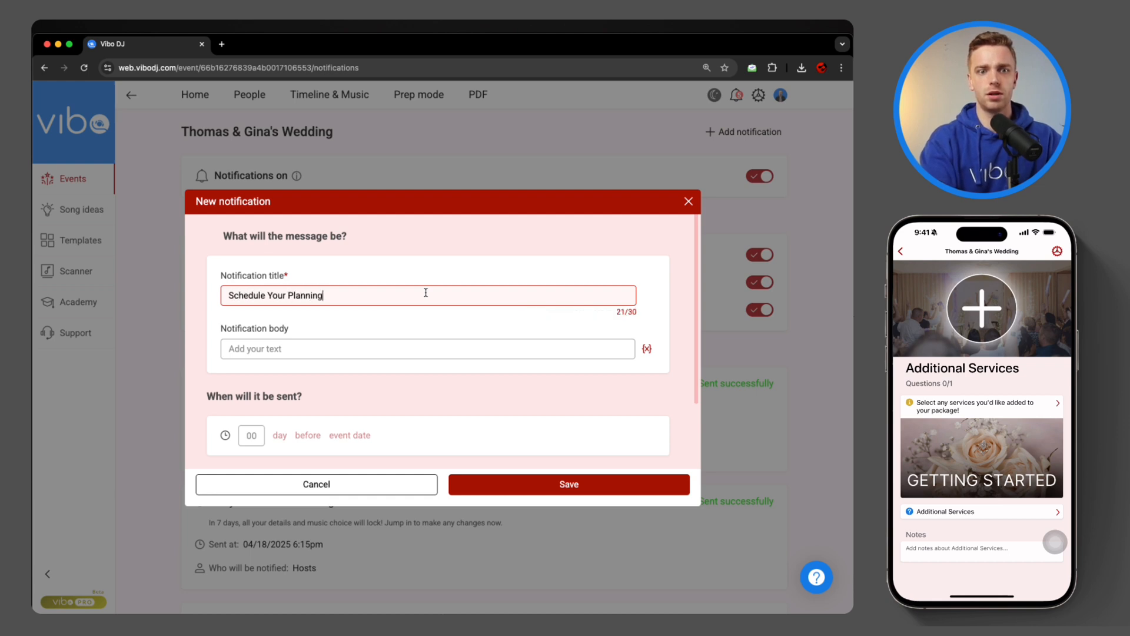
type("Meeting")
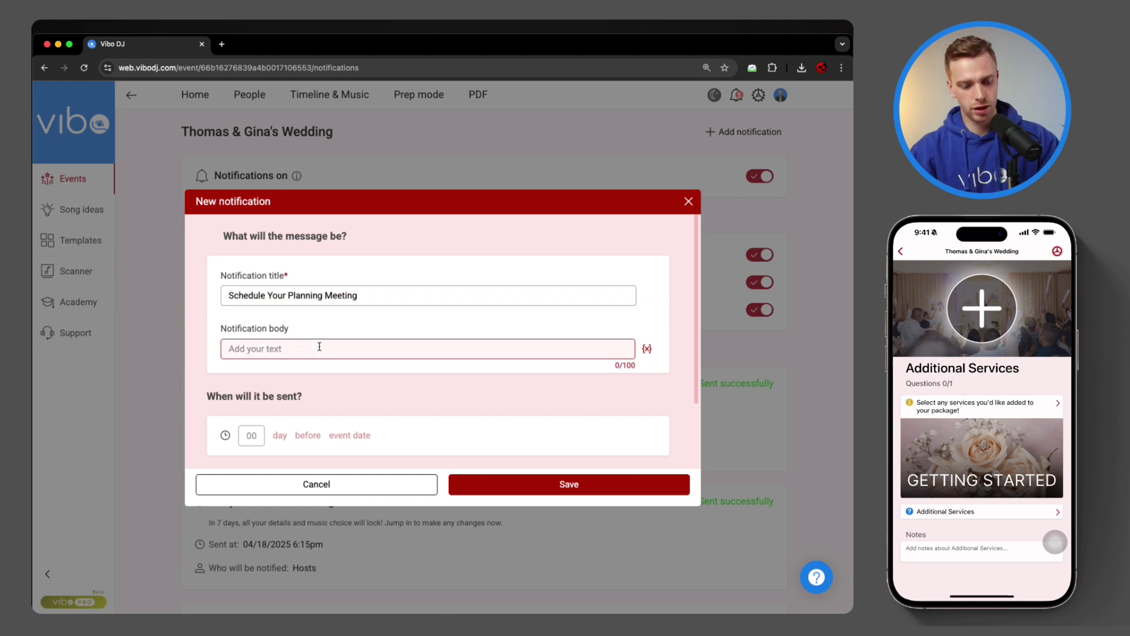
type("Time to schedule our planning meeting! We'll cover everything from timeline details to music choices")
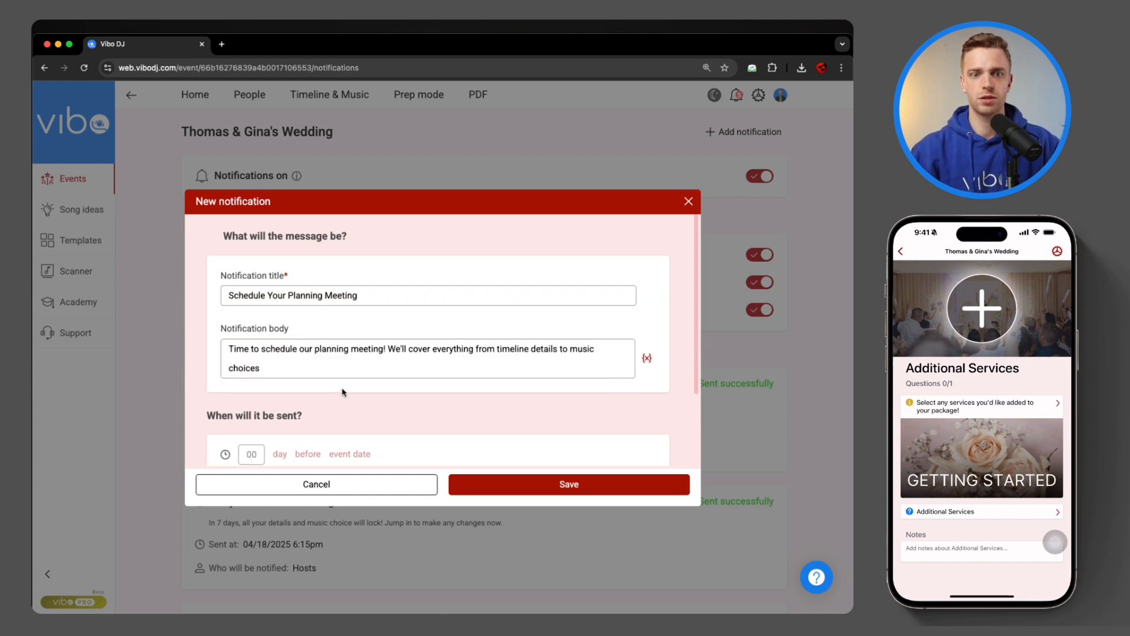
Time the notification 2 days before the event date with only Hosts as recipients.
scroll("down", 3)
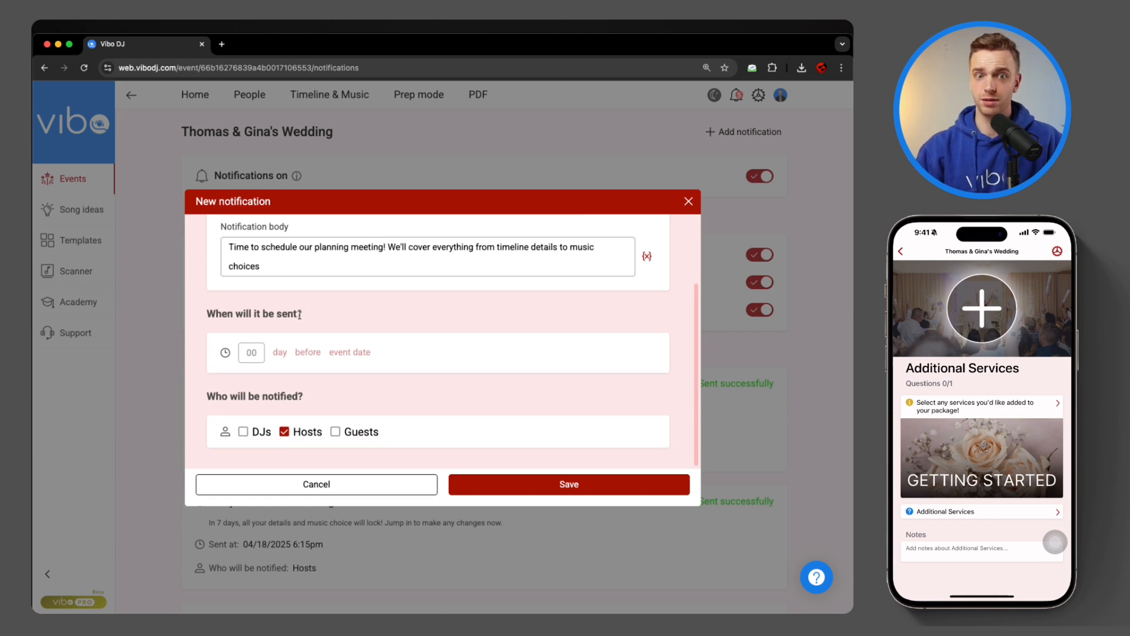
type("2")
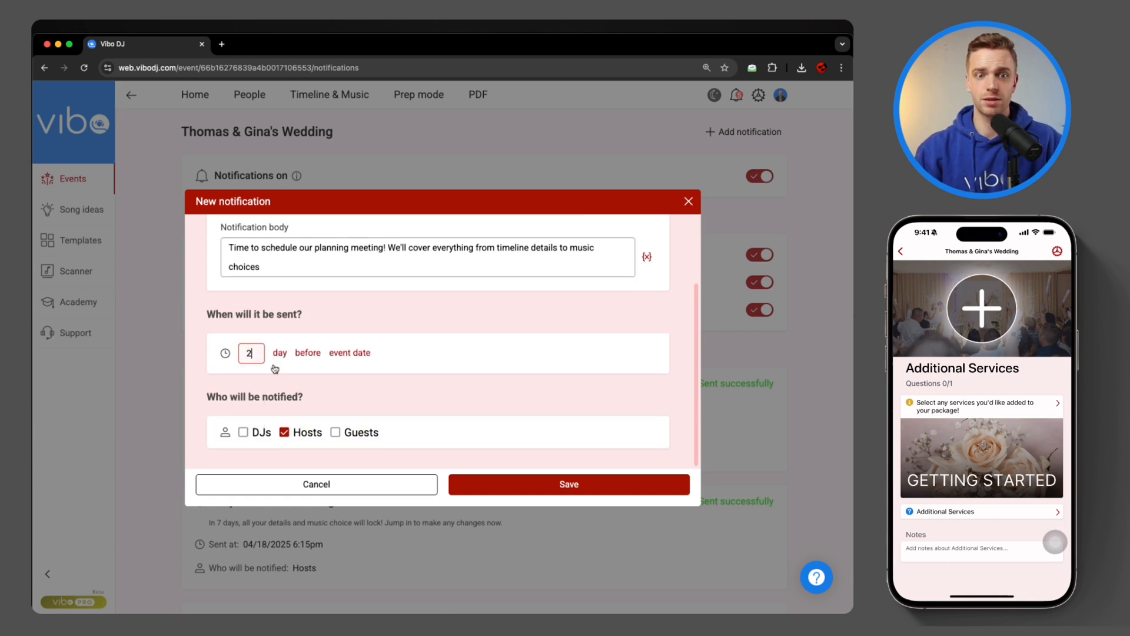
left_click(279, 352)
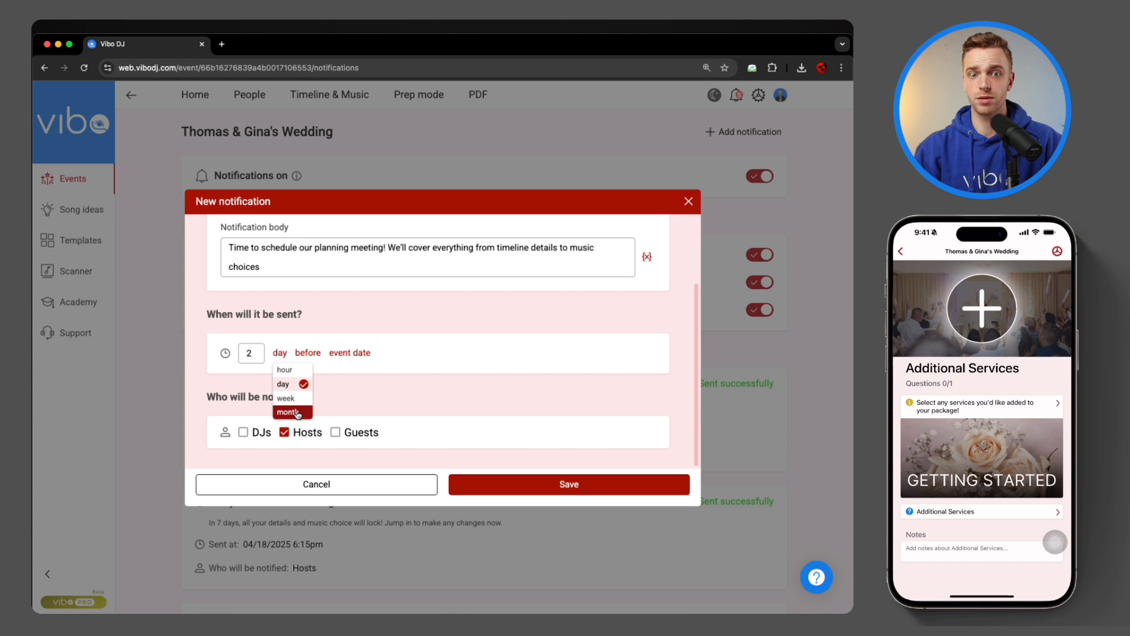
left_click(307, 352)
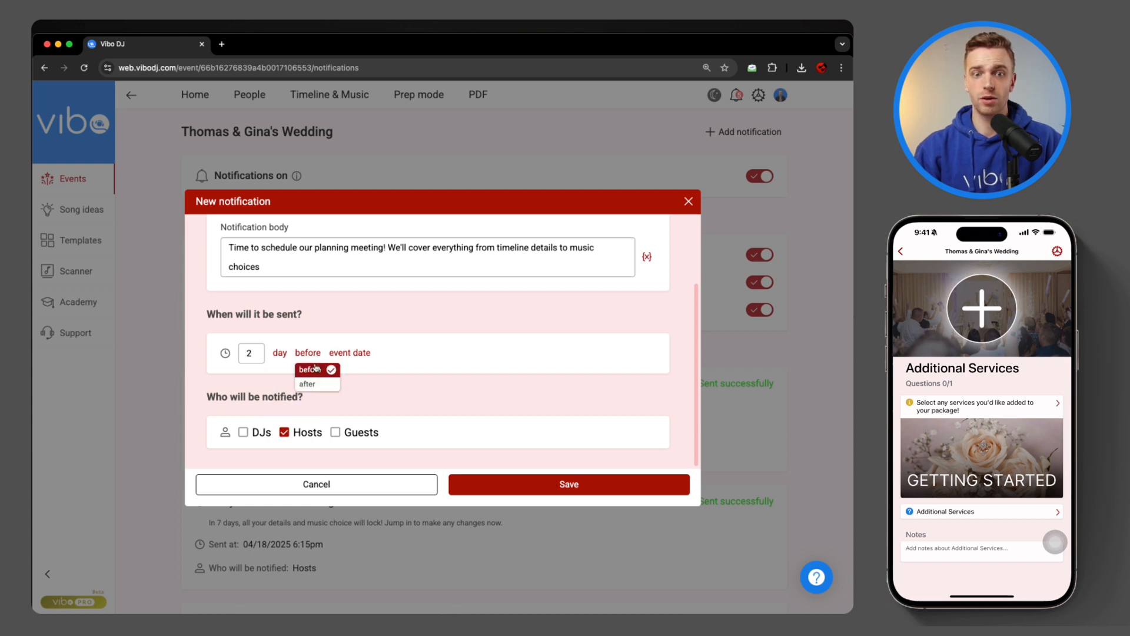
left_click(350, 352)
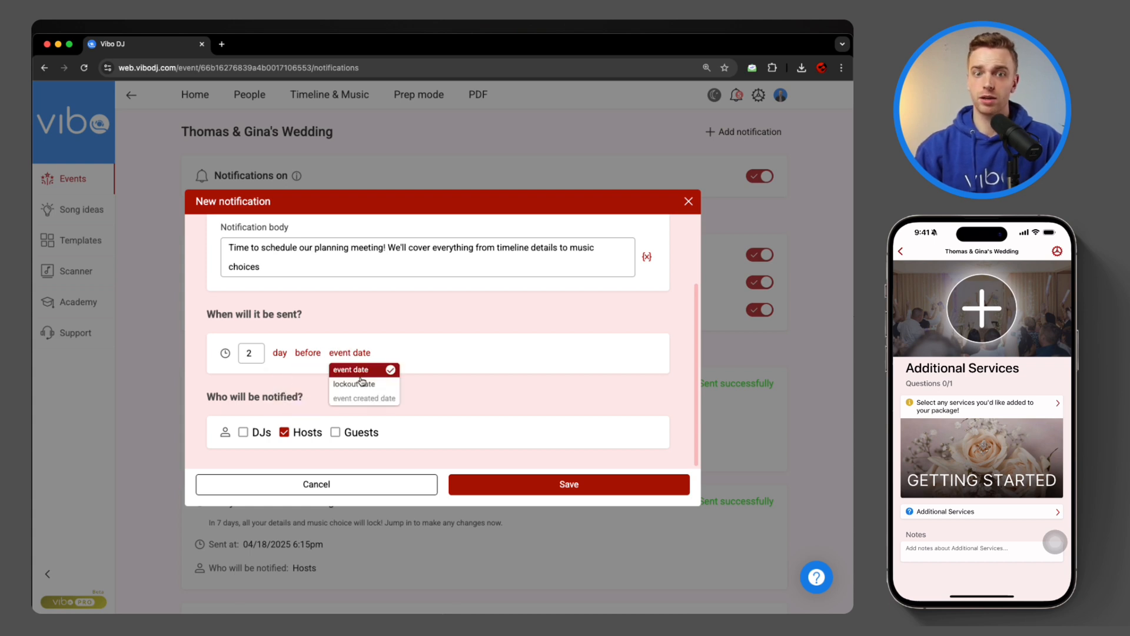
mouse_move(353, 384)
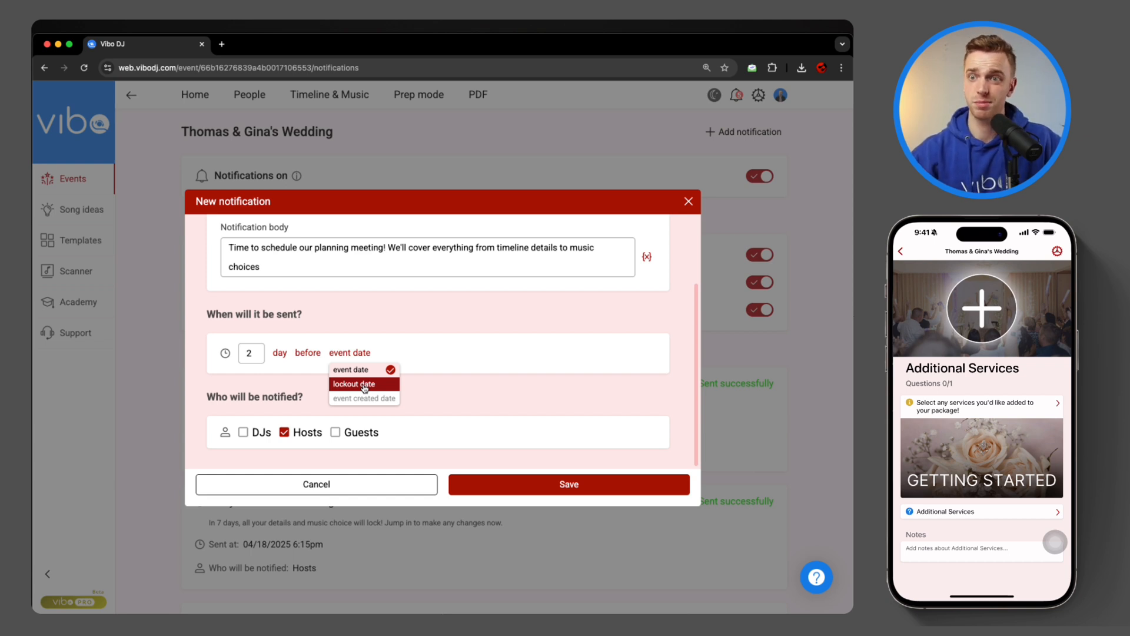
mouse_move(418, 390)
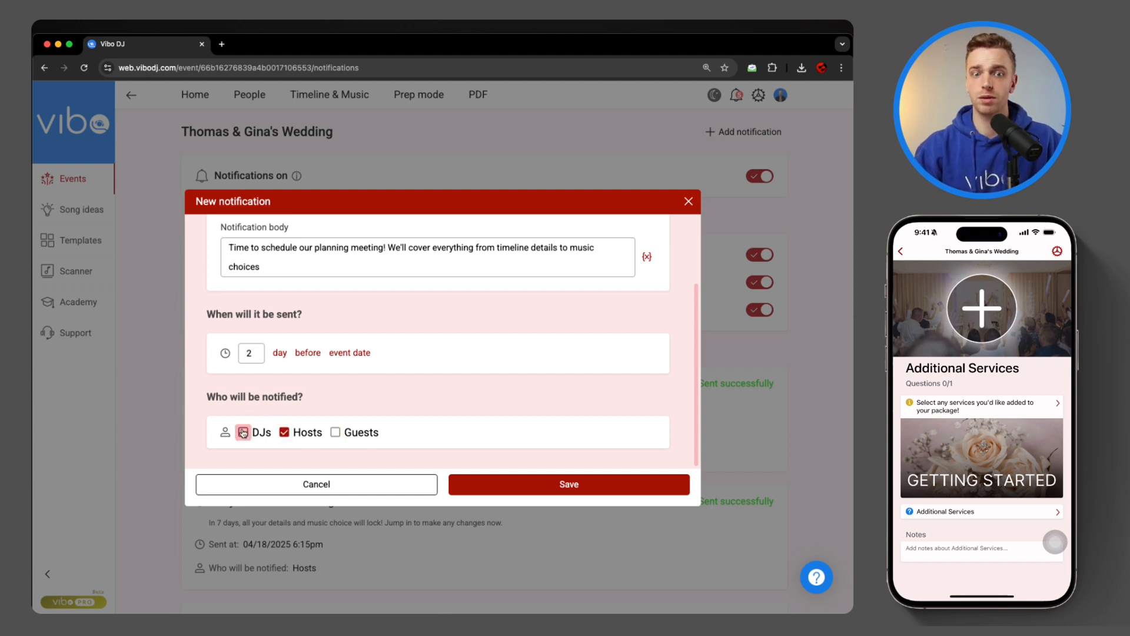
left_click(243, 432)
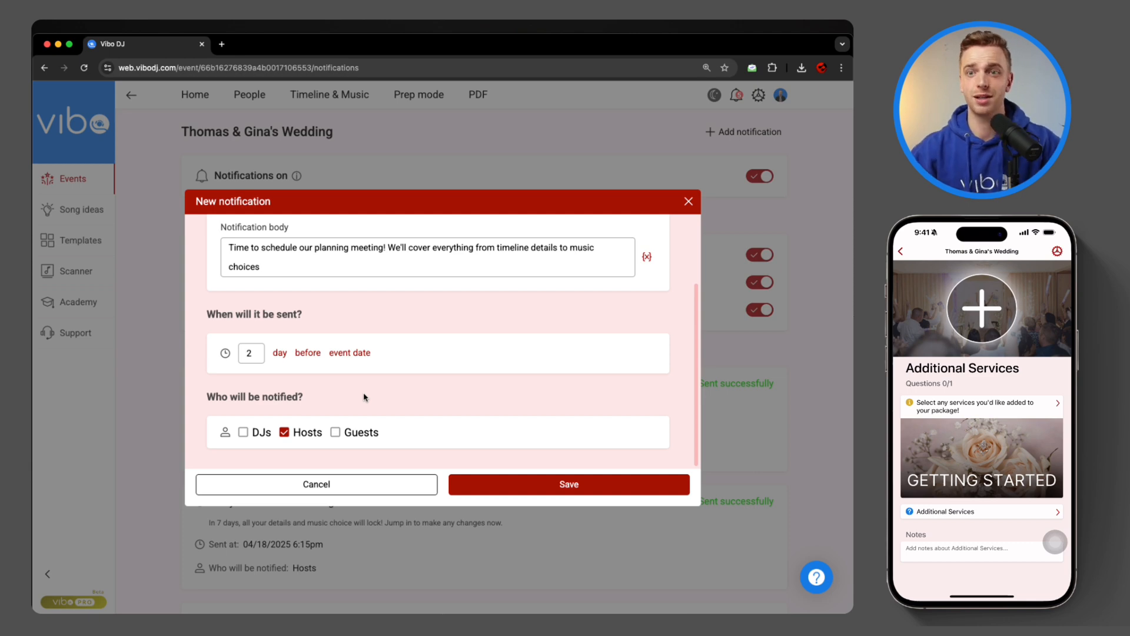
Save the Schedule Your Planning Meeting notification into Custom notifications.
left_click(569, 484)
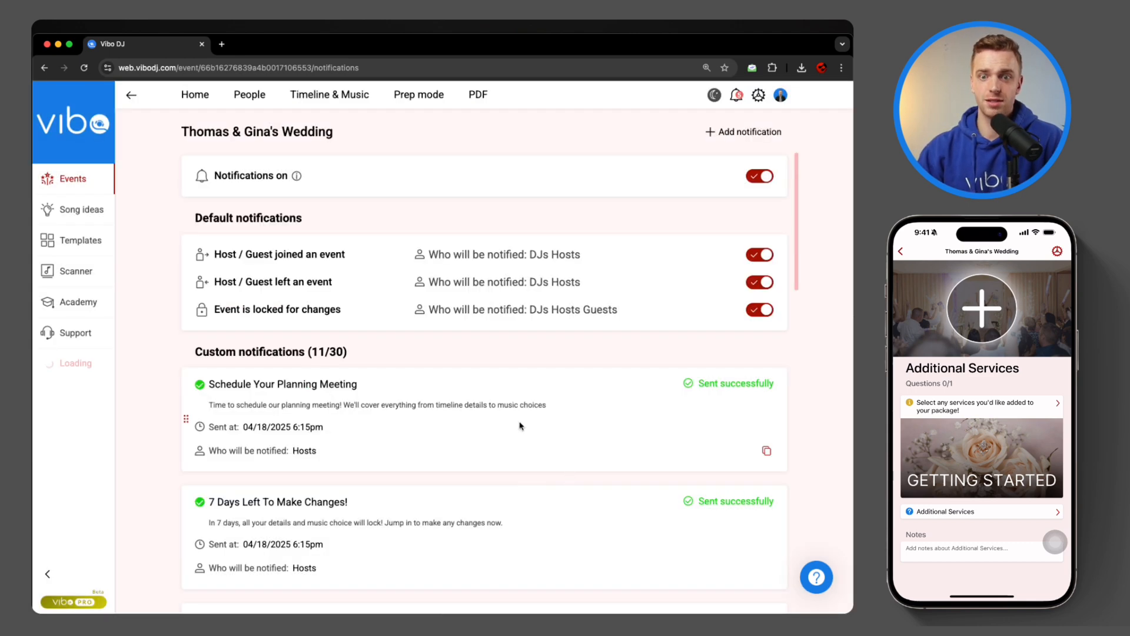
left_click(749, 131)
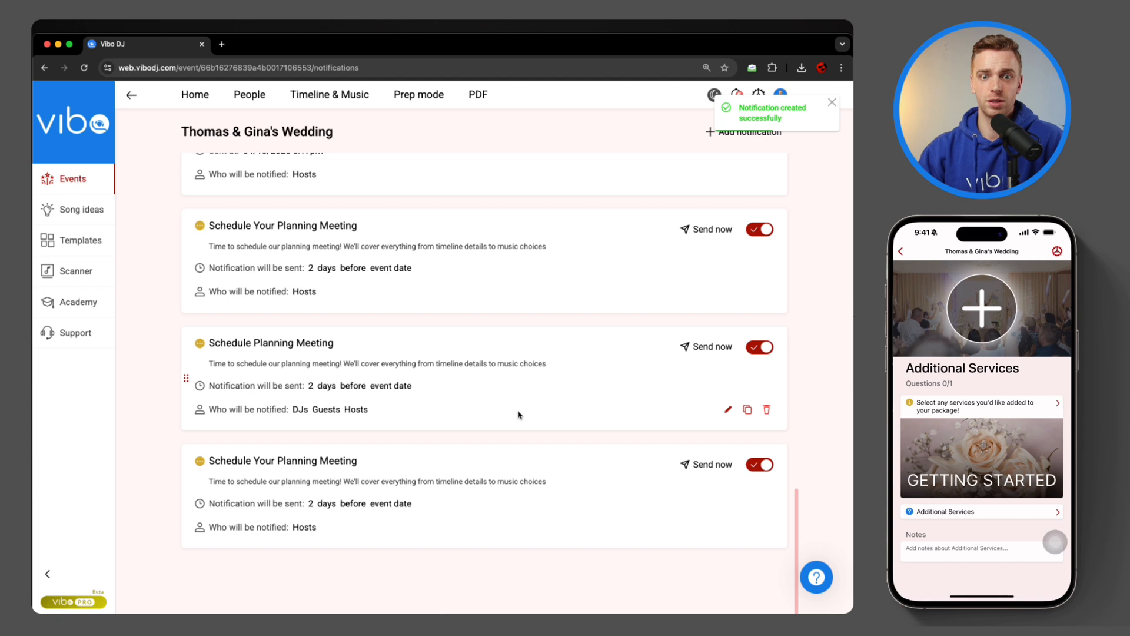
mouse_move(529, 522)
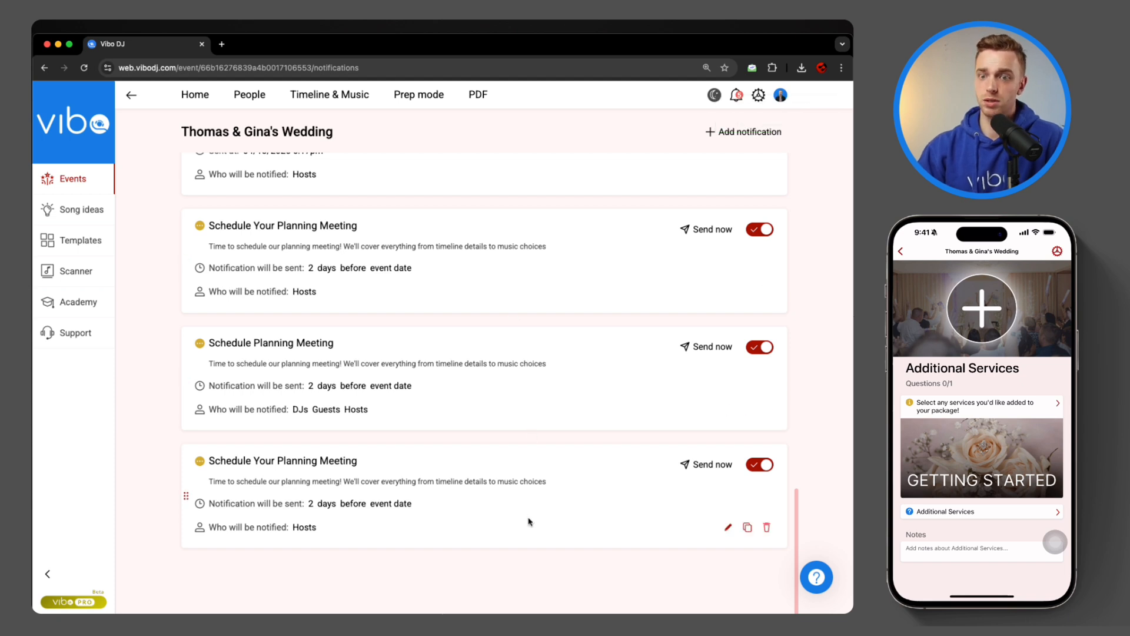
mouse_move(707, 464)
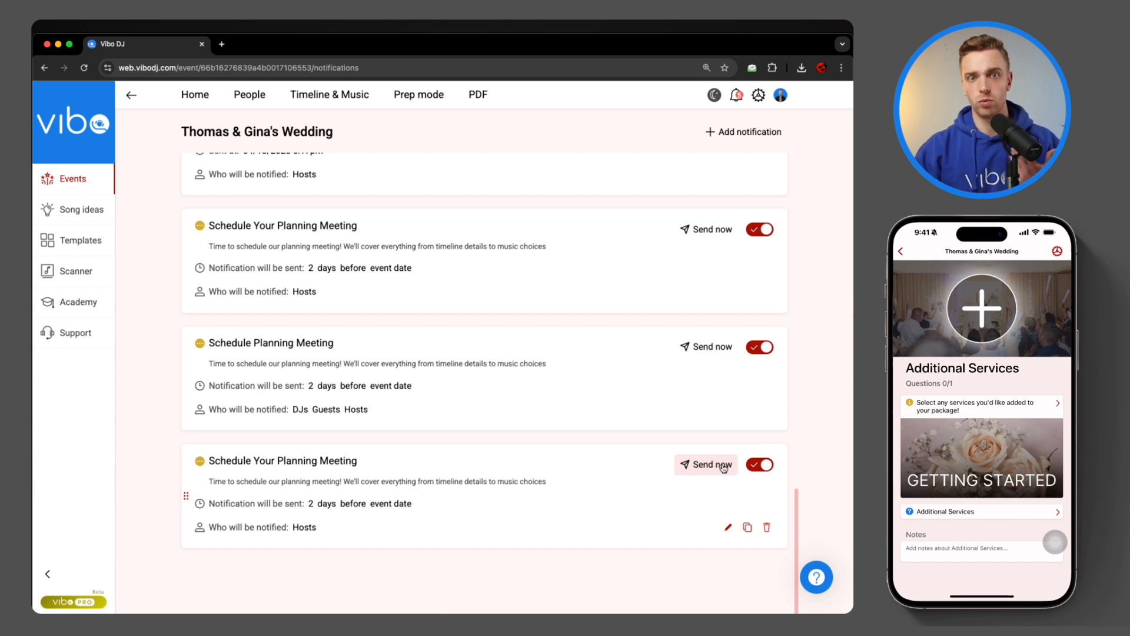
Enable the 'Notify me about answer' bell on the Additional Services question in the timeline.
left_click(328, 94)
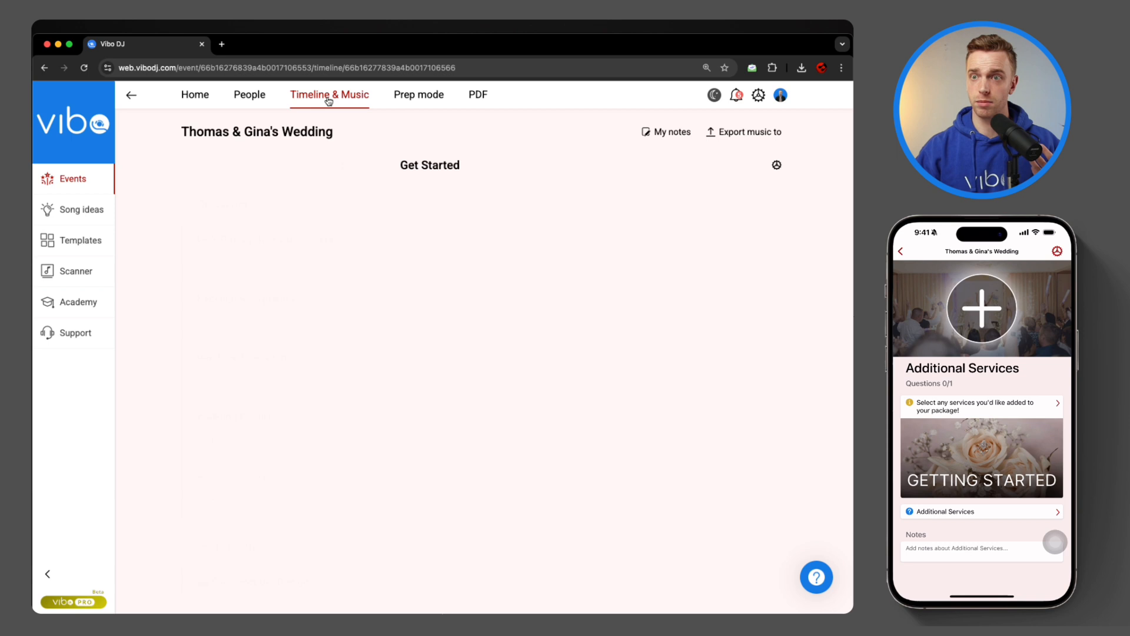
left_click(328, 95)
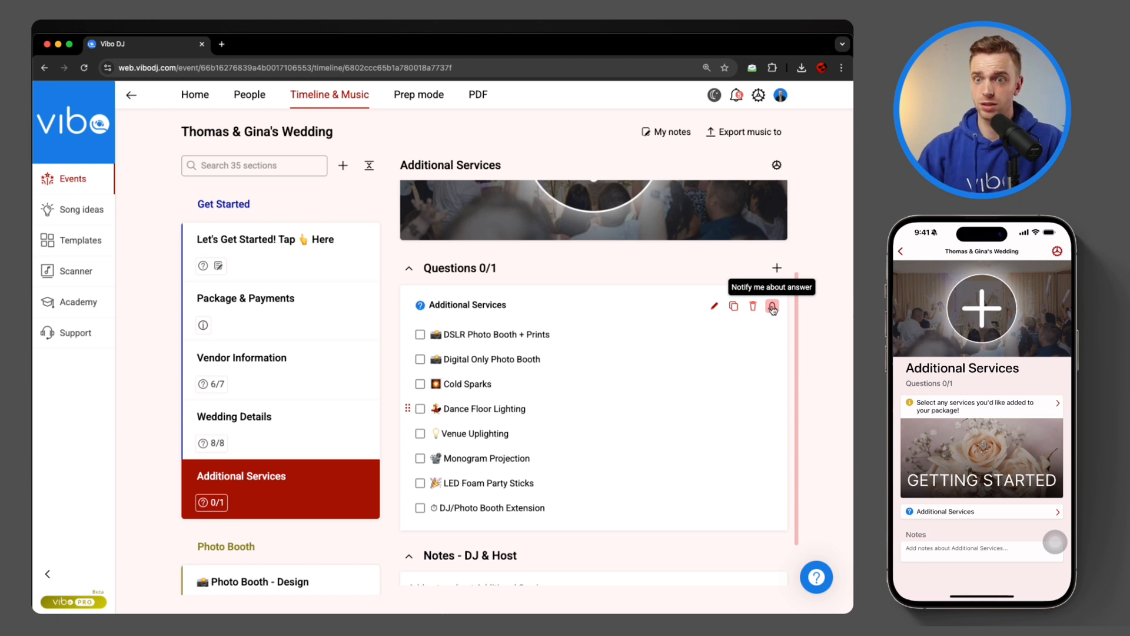
left_click(772, 306)
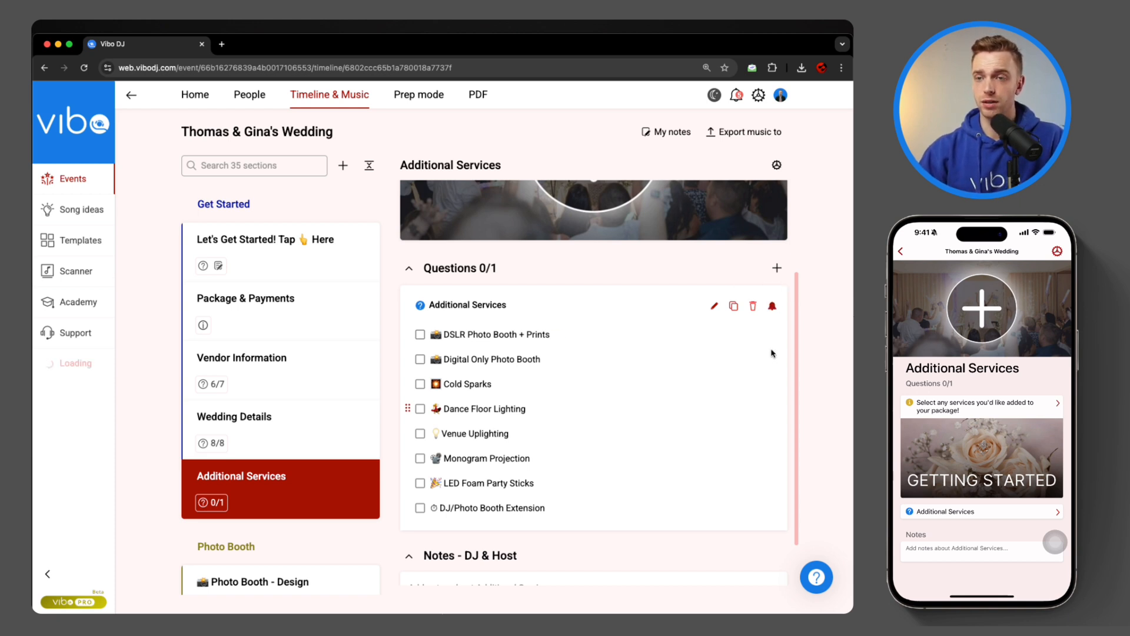